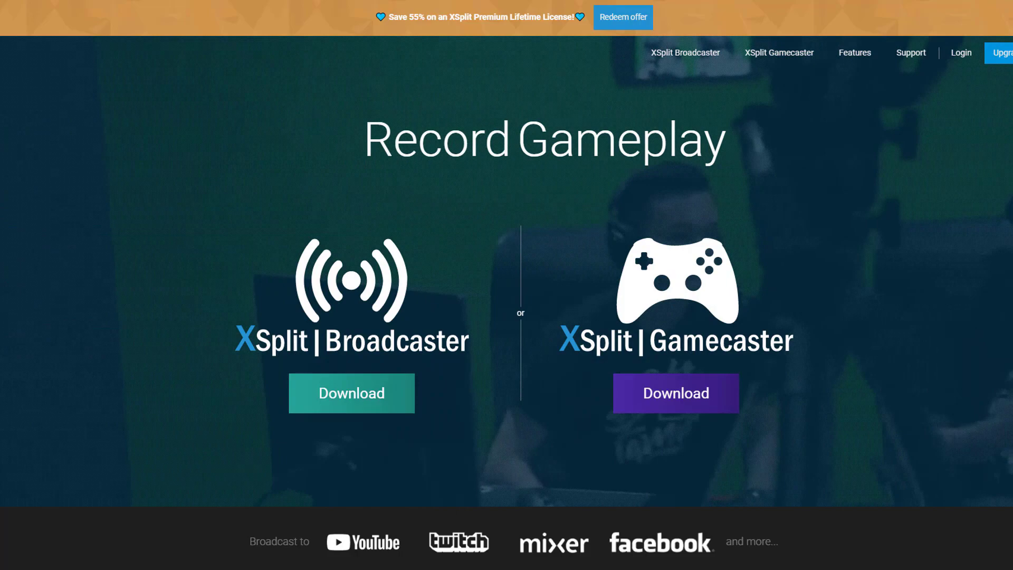
Step: Switch Chrome from the XSplit download page to the Grow On YouTube homepage
double_click(434, 138)
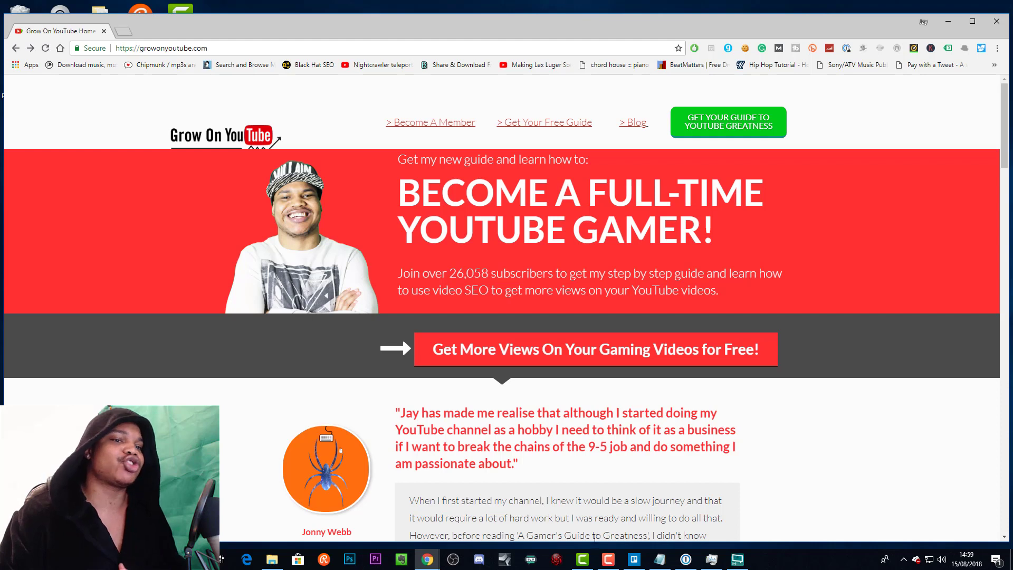
Step: Bring the XSplit Broadcaster main window up over the browser
click(736, 559)
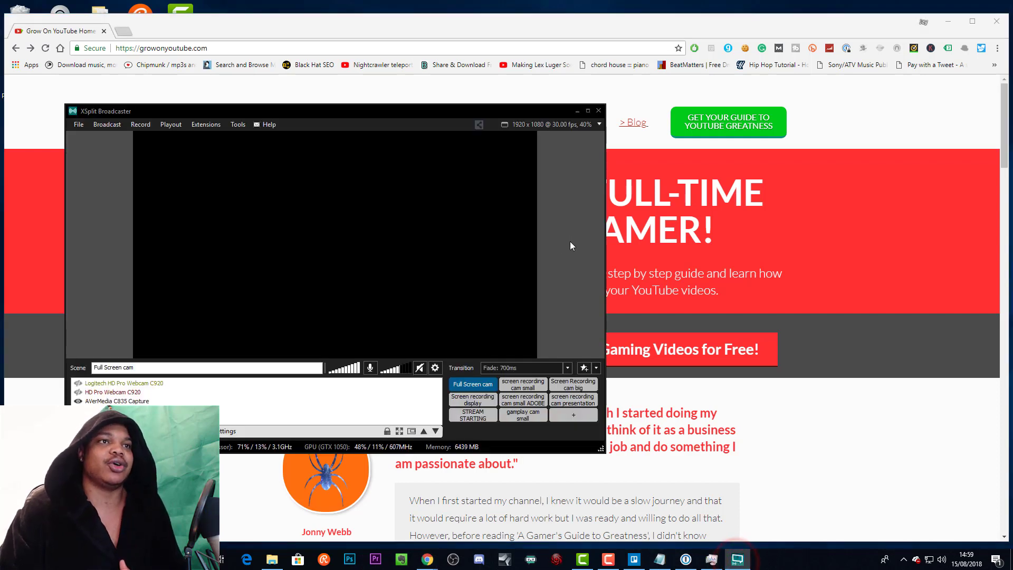
mouse_move(569, 254)
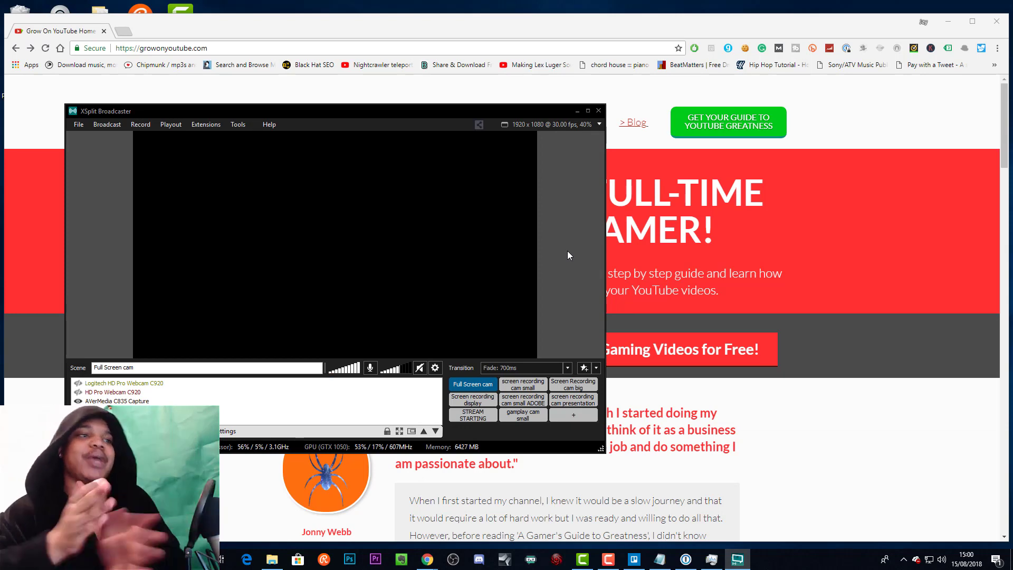
mouse_move(552, 258)
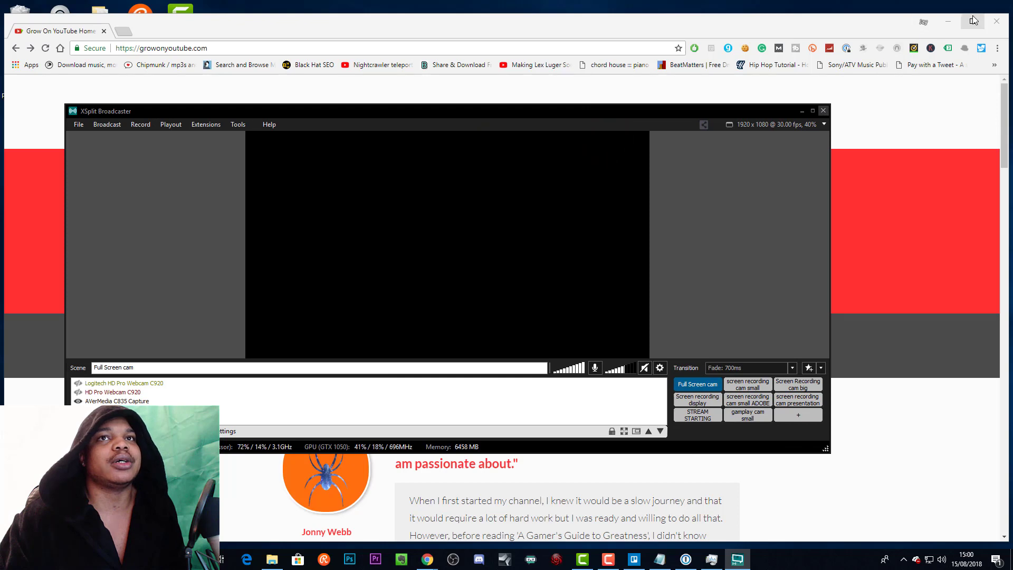
click(802, 110)
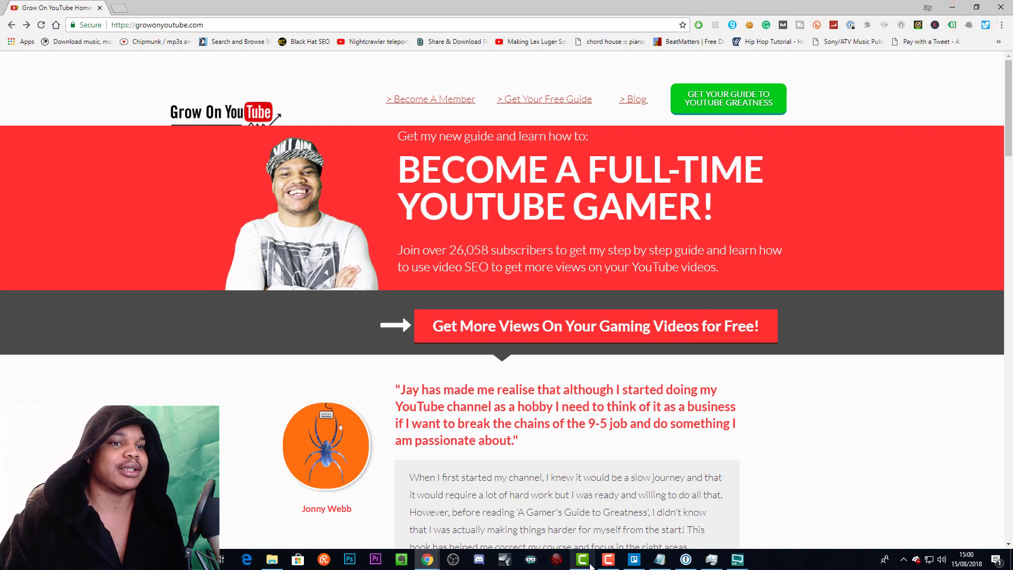
click(581, 559)
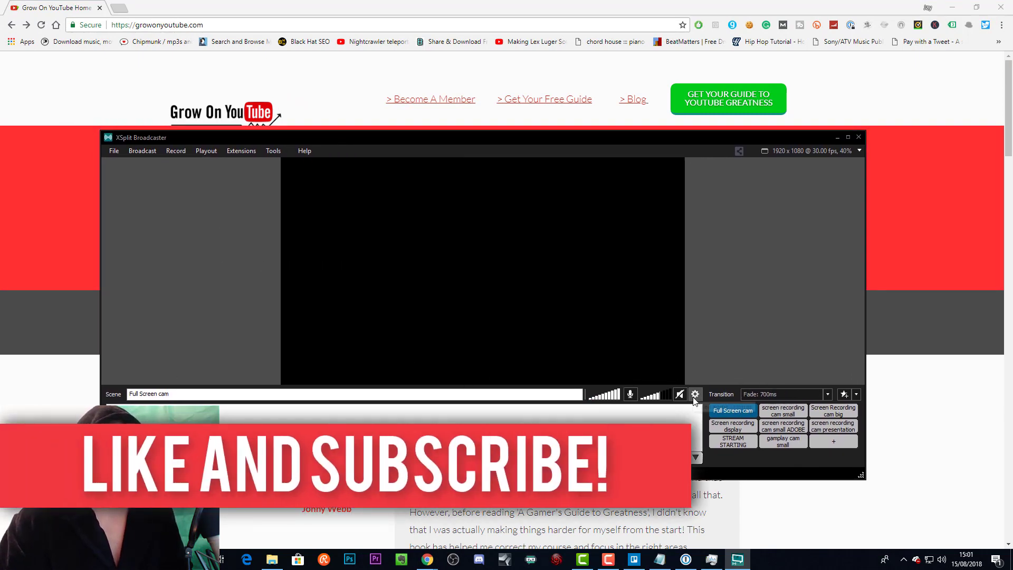
mouse_move(695, 394)
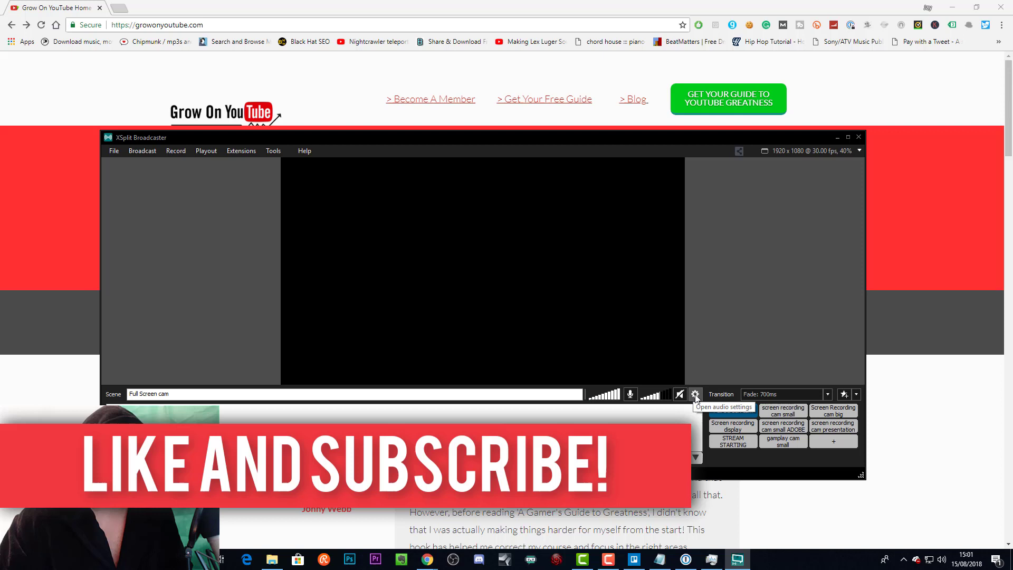
click(695, 393)
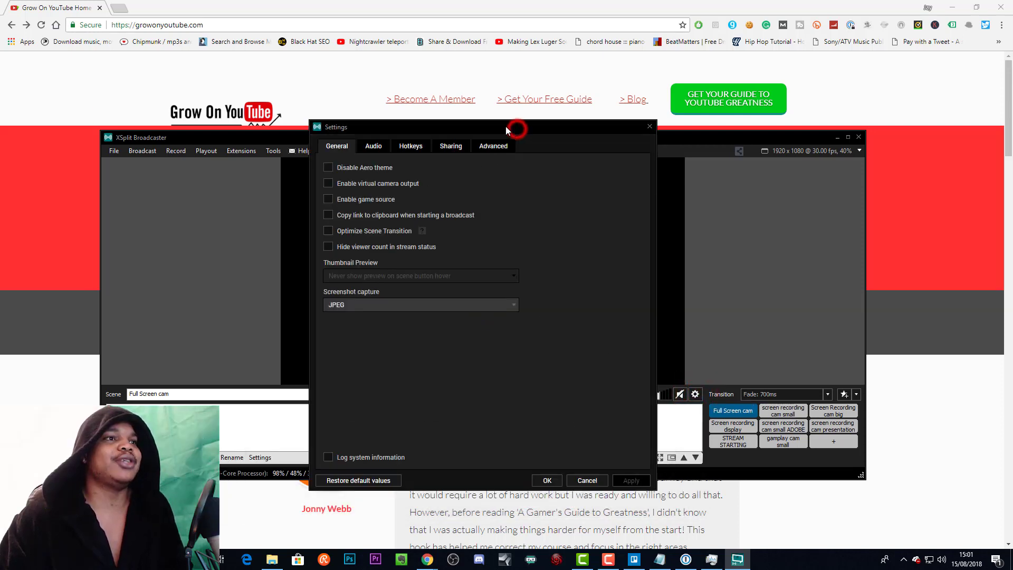
click(372, 145)
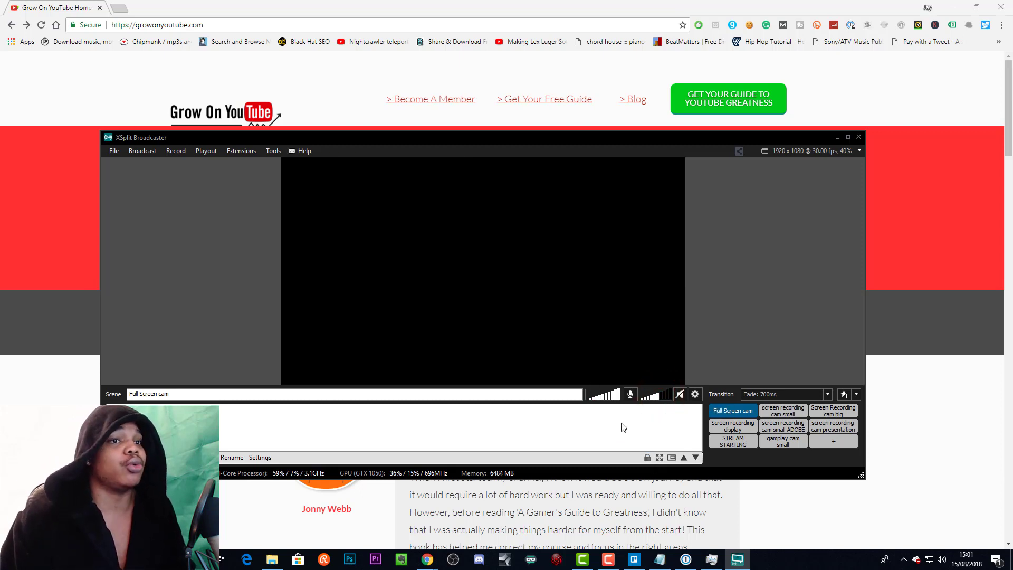
mouse_move(645, 416)
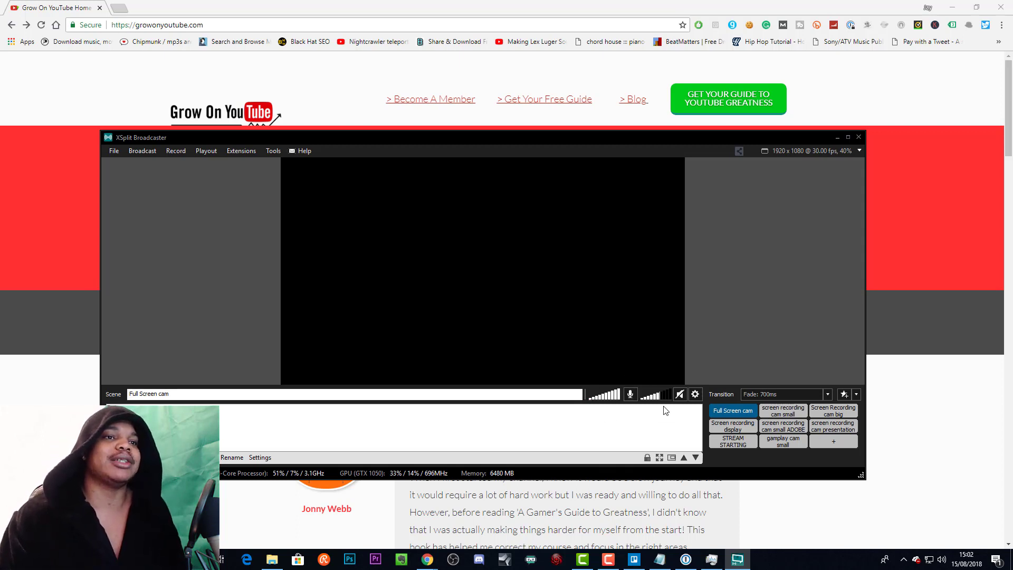
mouse_move(703, 400)
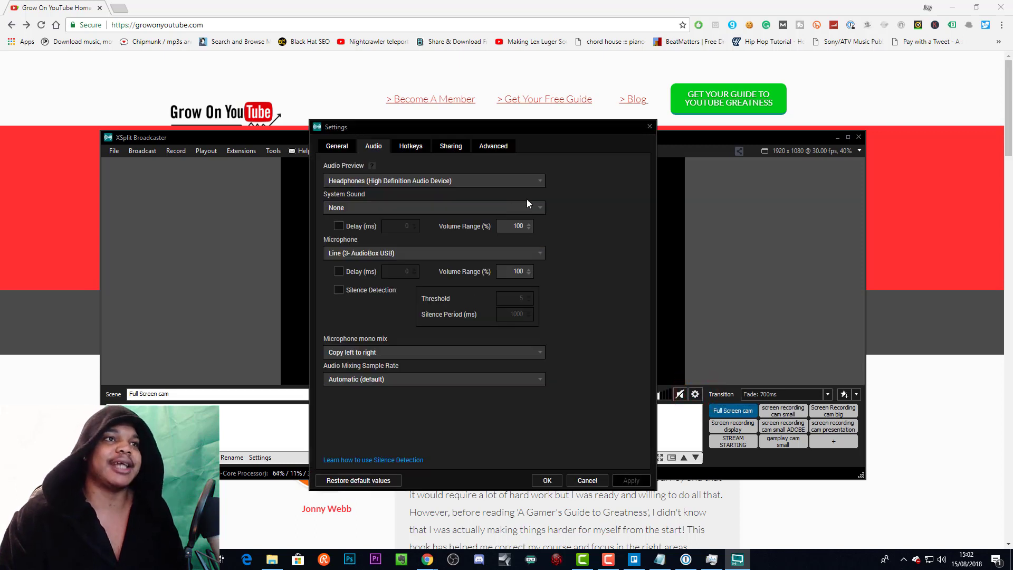
mouse_move(574, 212)
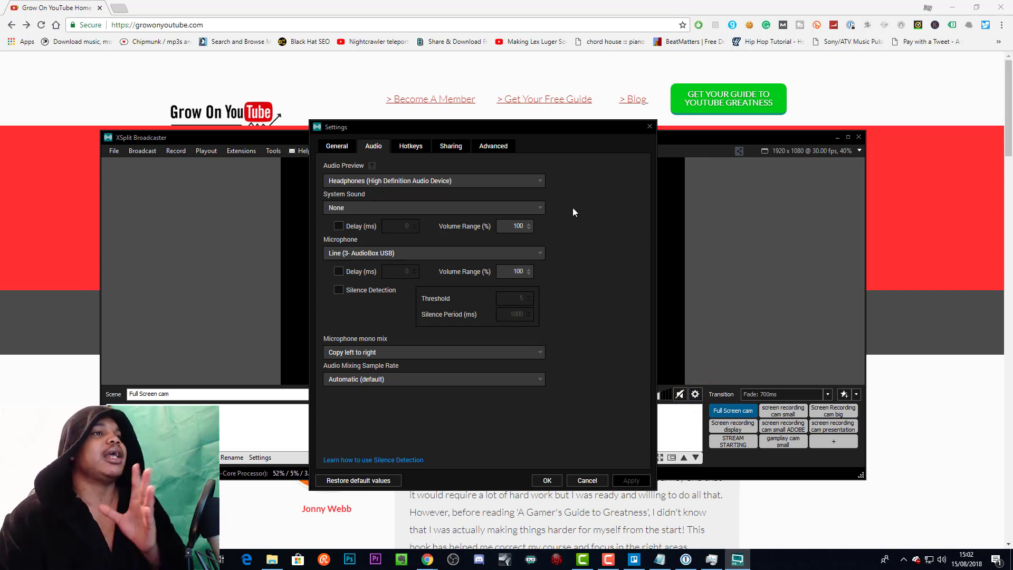
mouse_move(569, 263)
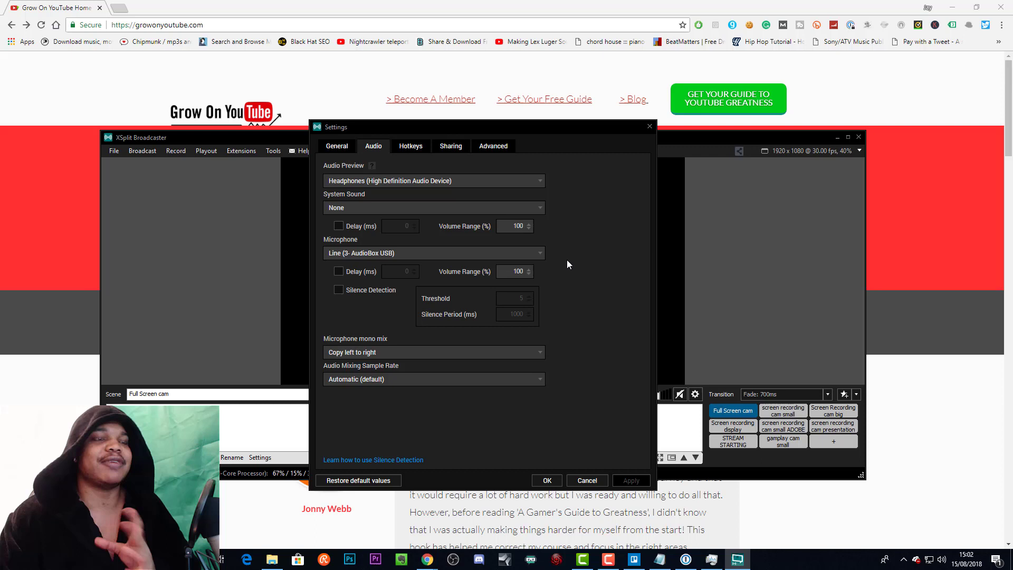
mouse_move(561, 269)
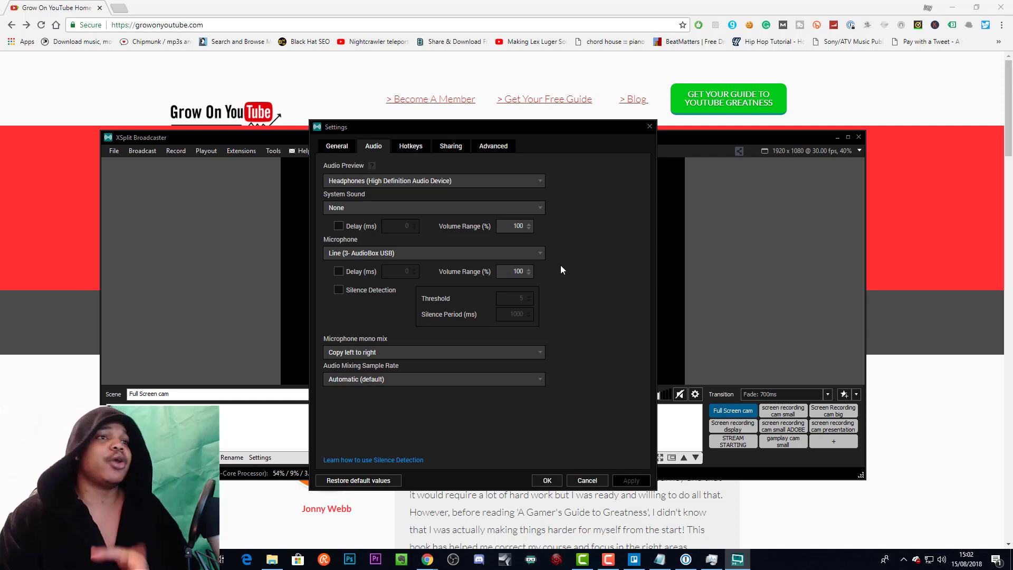
mouse_move(579, 267)
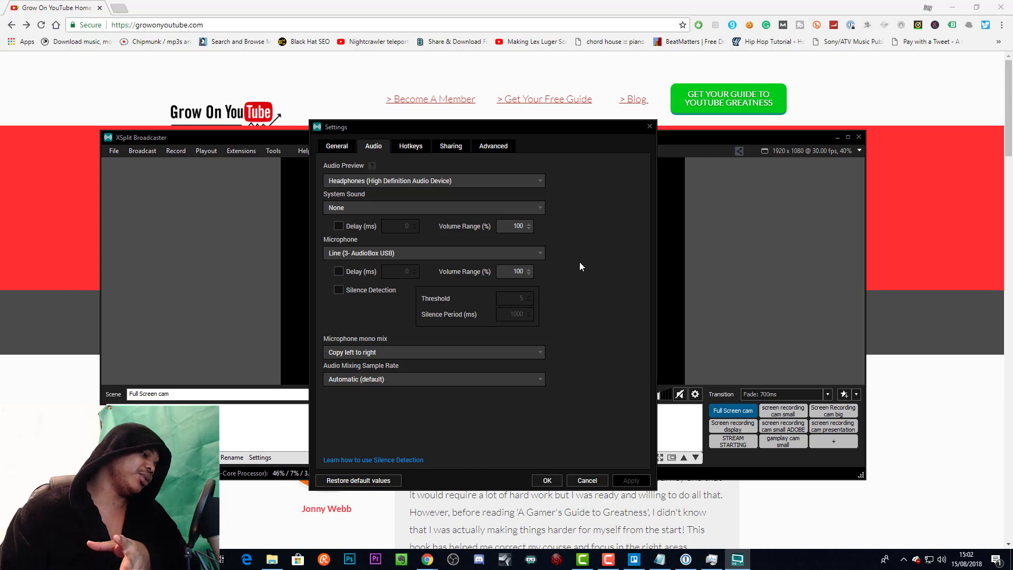
mouse_move(590, 261)
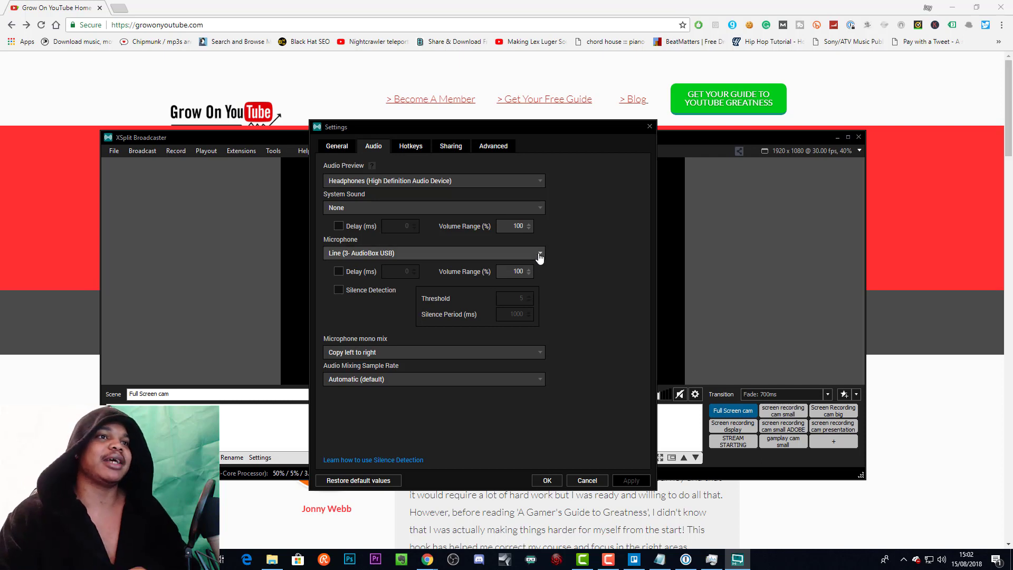
mouse_move(563, 252)
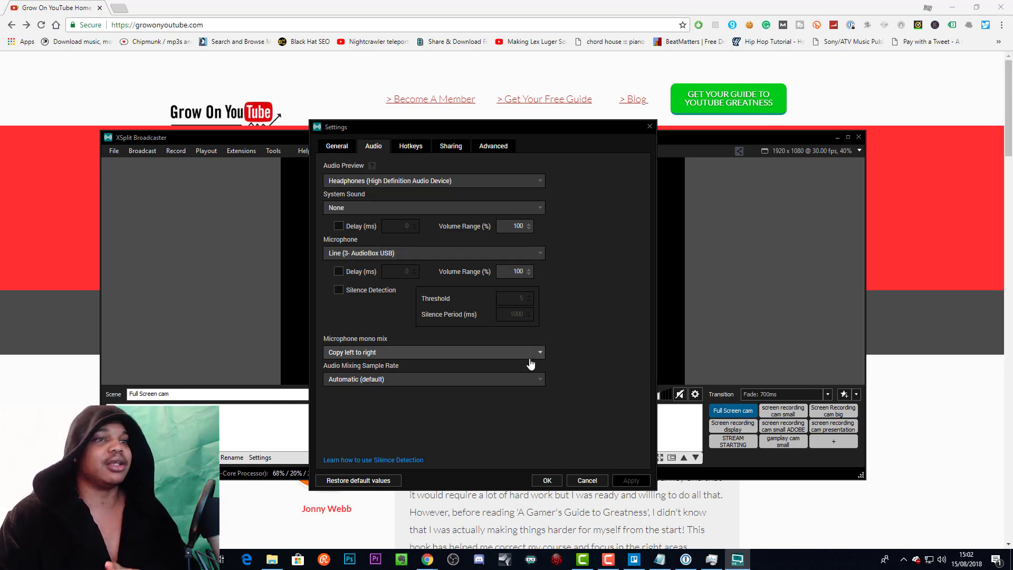
mouse_move(546, 358)
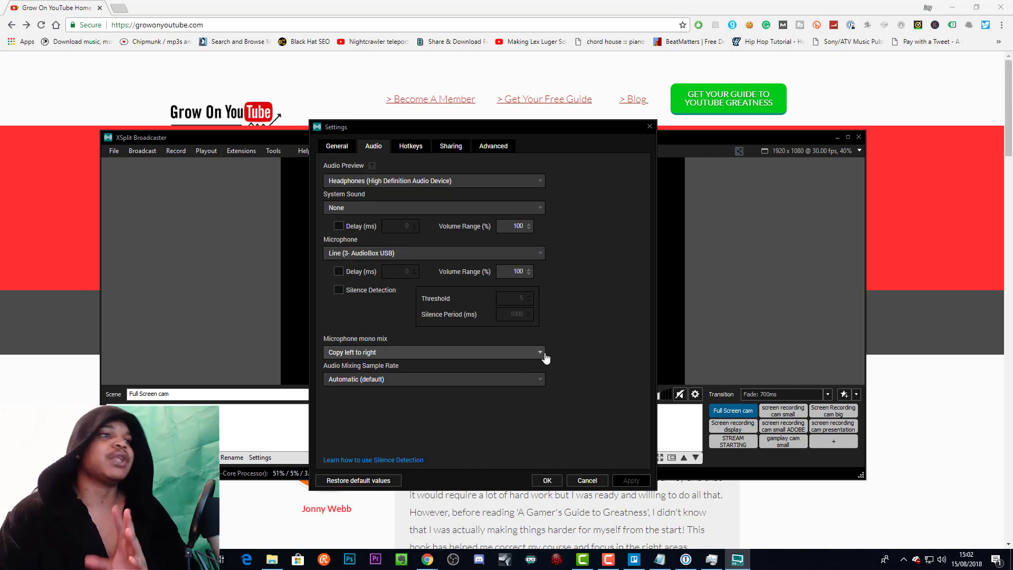
mouse_move(479, 359)
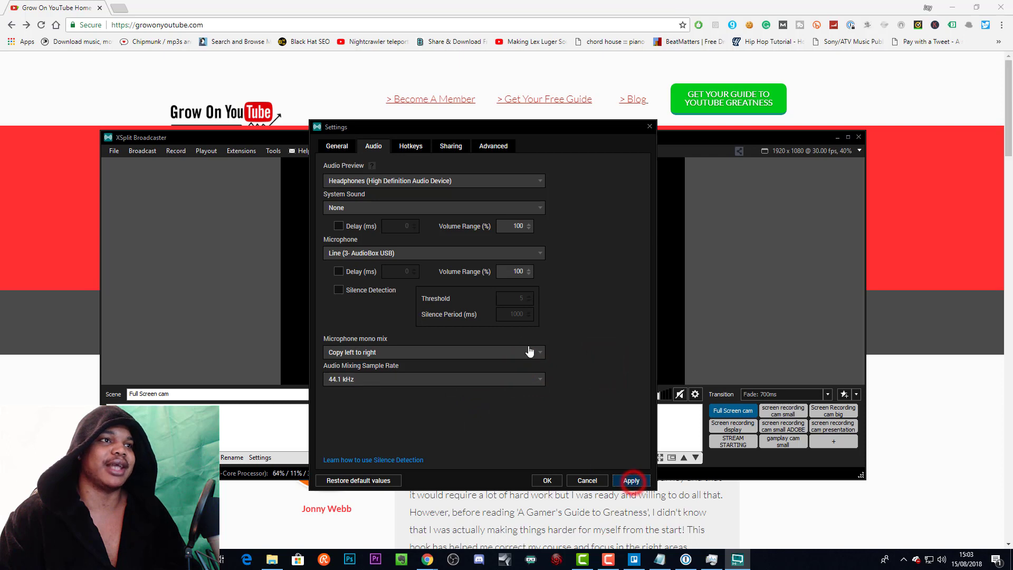
Step: Browse the System Sound and Audio Preview device lists, keeping System Sound on None
click(432, 208)
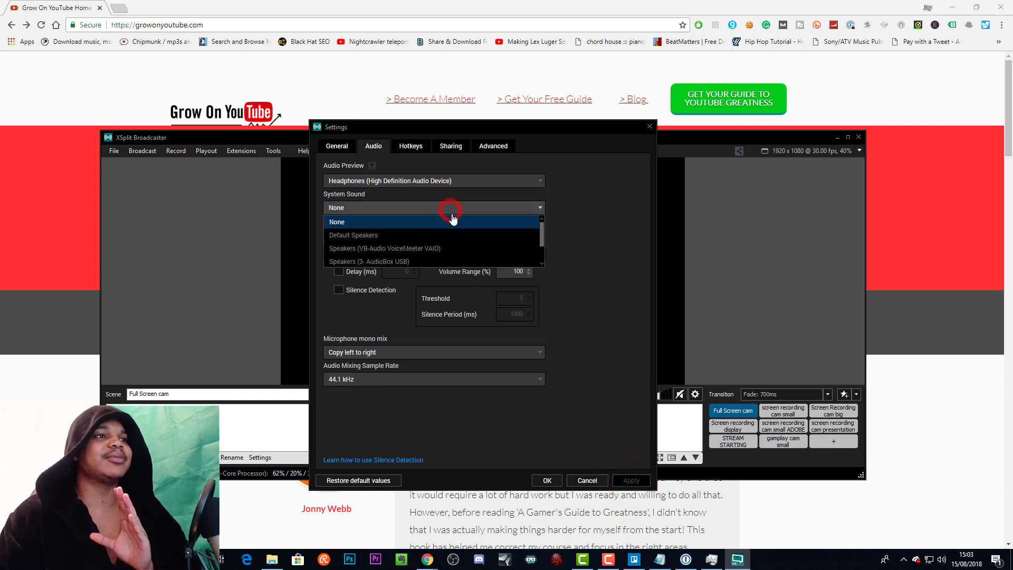
scroll(down, 3)
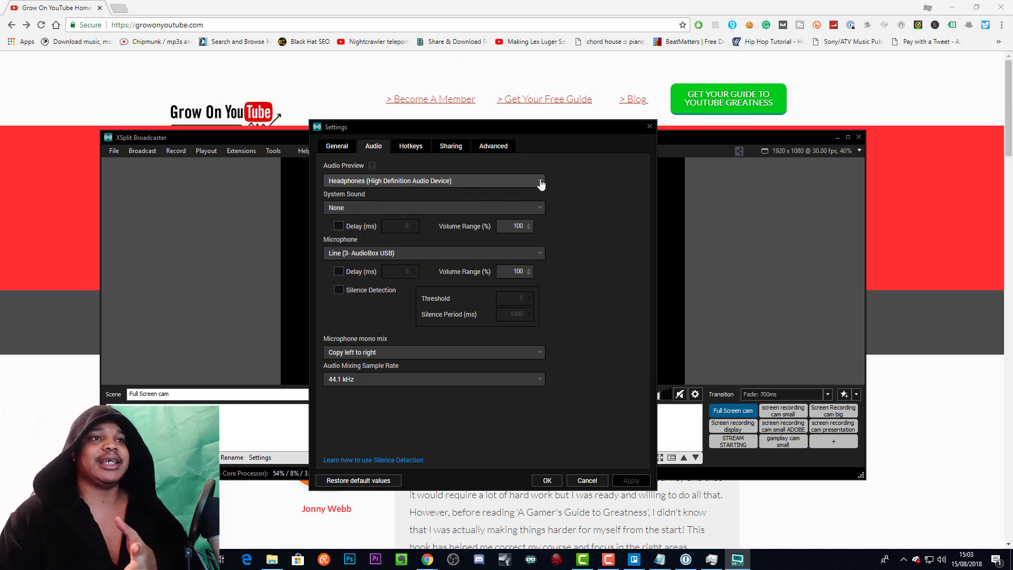
click(540, 180)
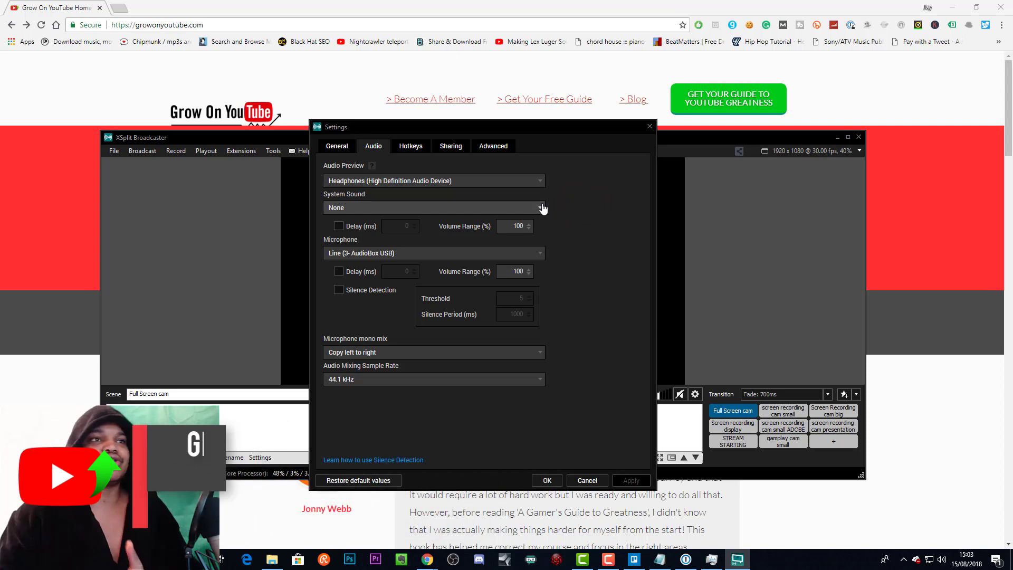
click(539, 181)
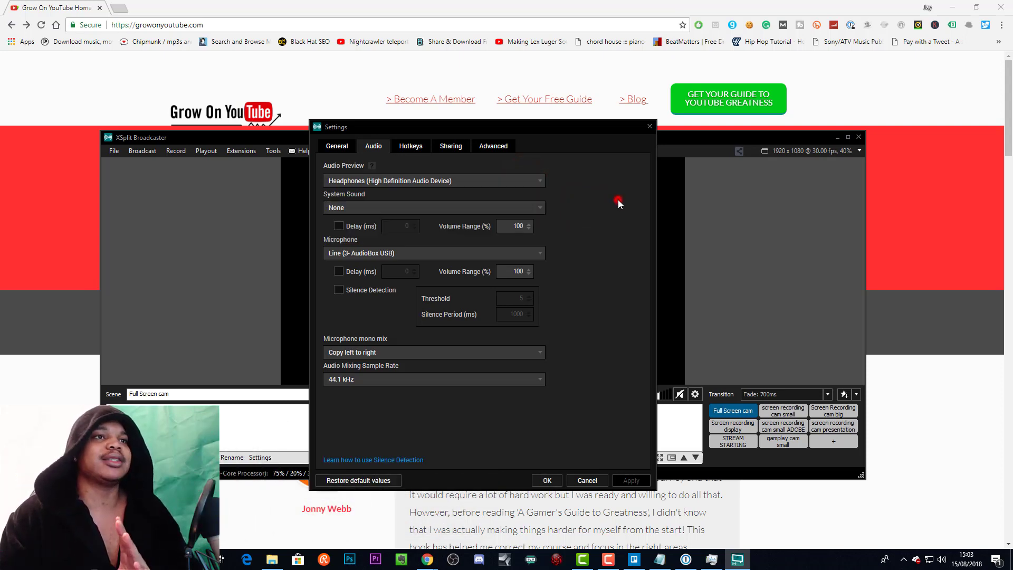
mouse_move(572, 228)
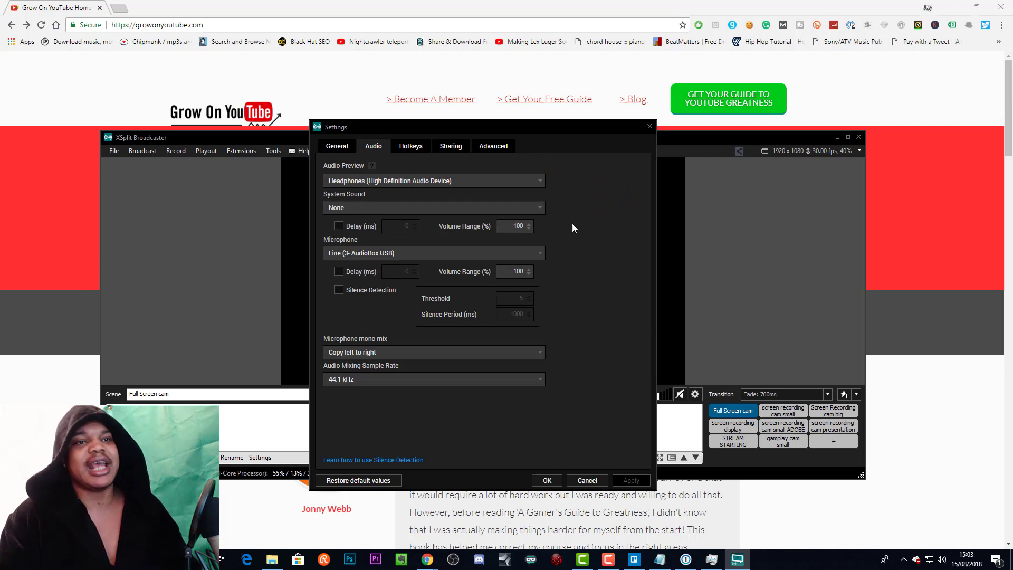
click(539, 208)
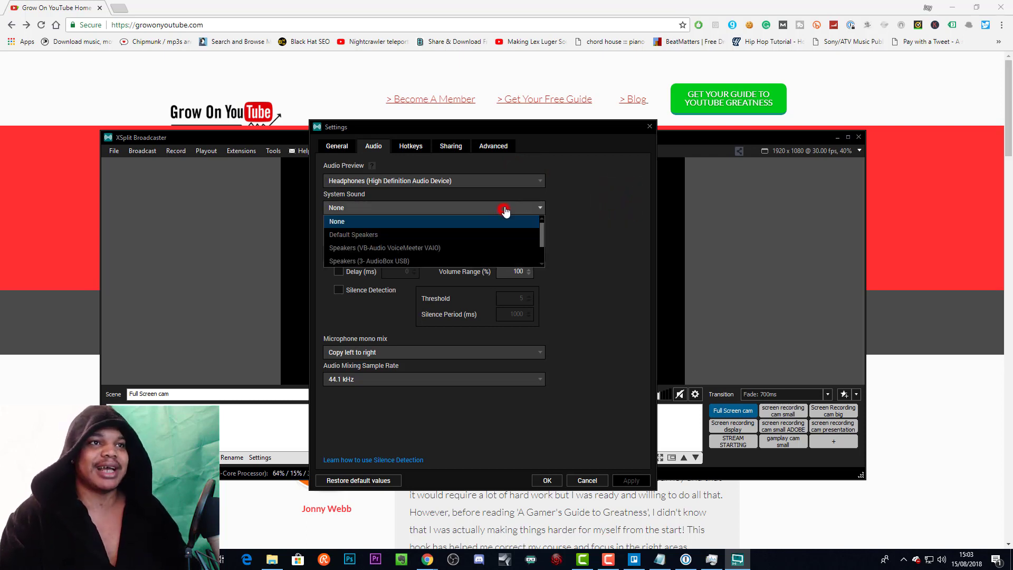
mouse_move(544, 187)
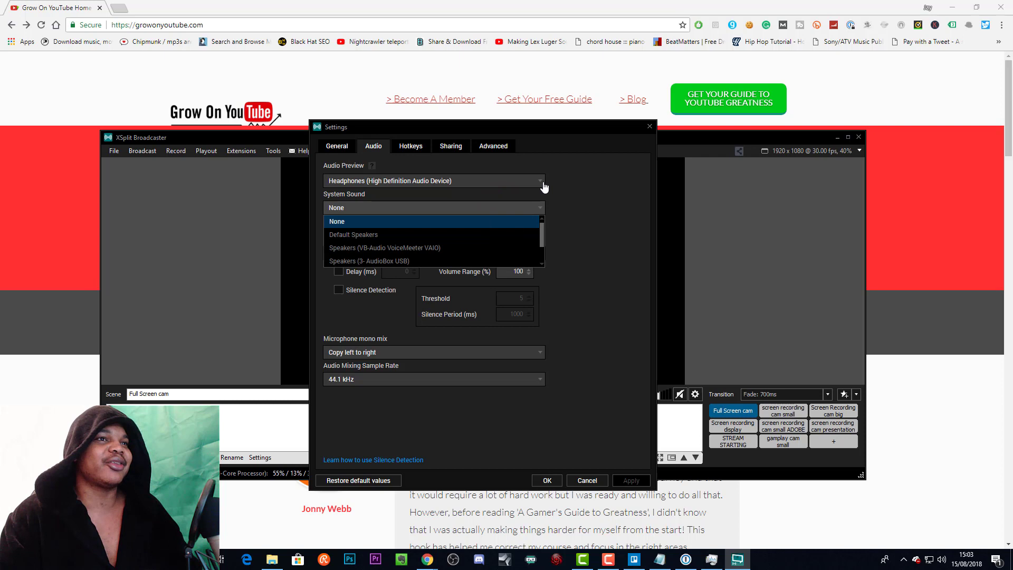
click(336, 220)
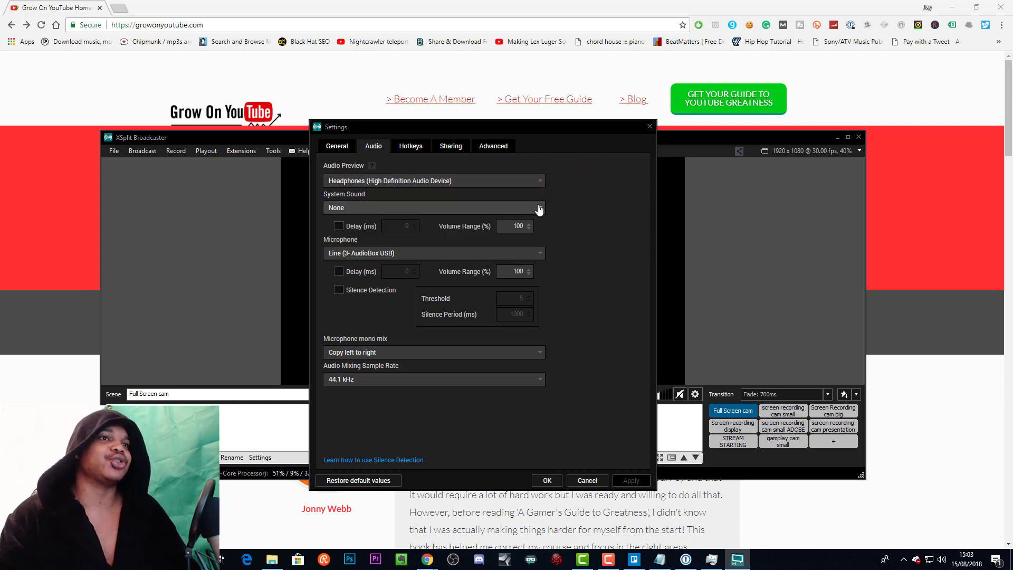
mouse_move(461, 207)
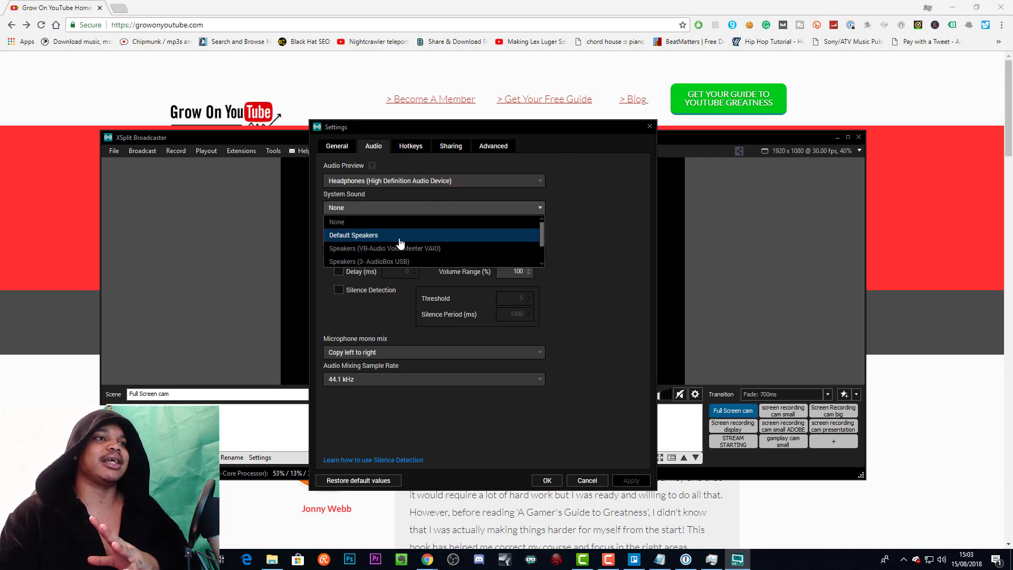
click(336, 221)
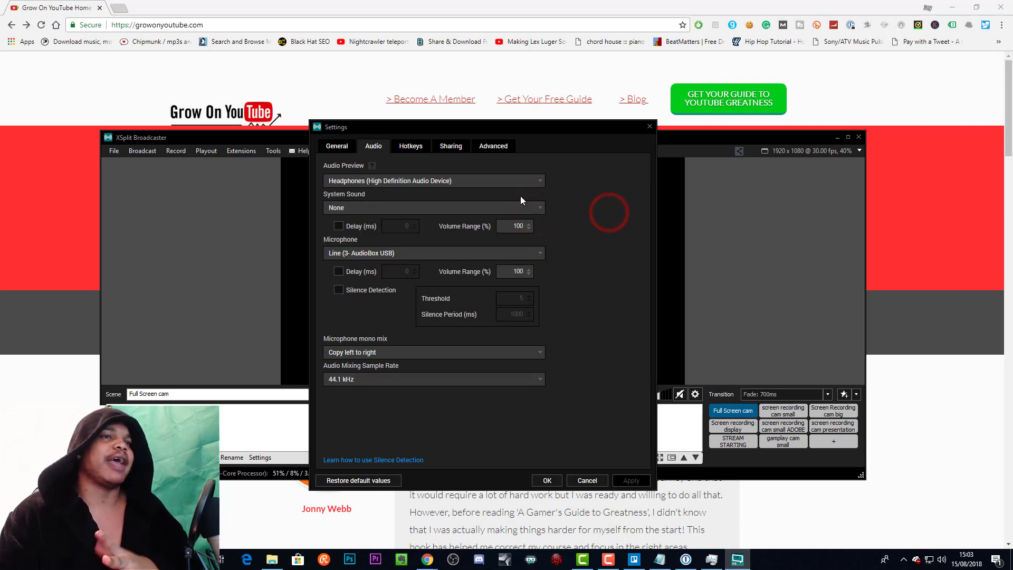
mouse_move(498, 197)
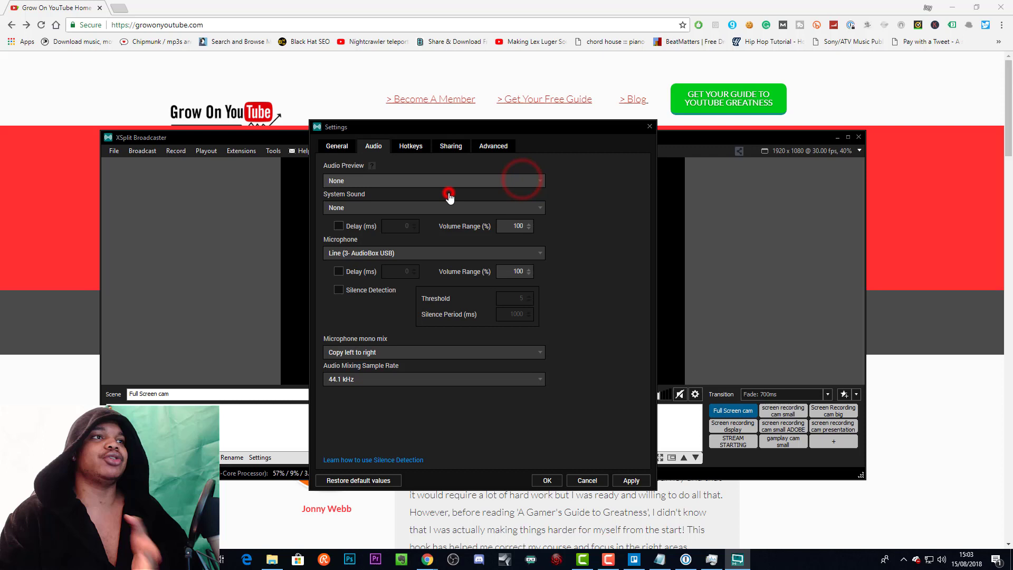
Step: Set the audio preview device to Headphones (High Definition Audio Device) and apply it
click(540, 181)
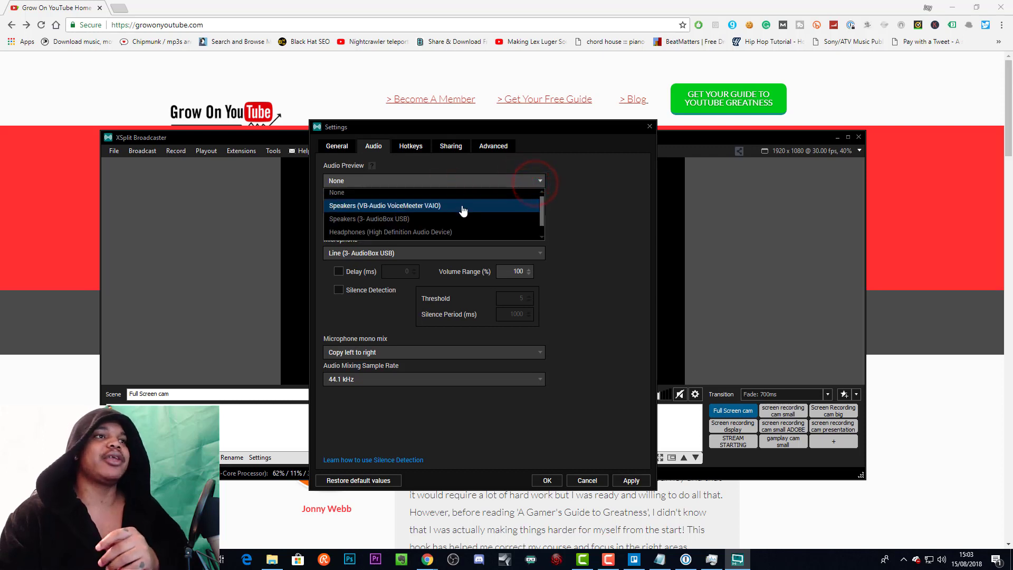
click(391, 233)
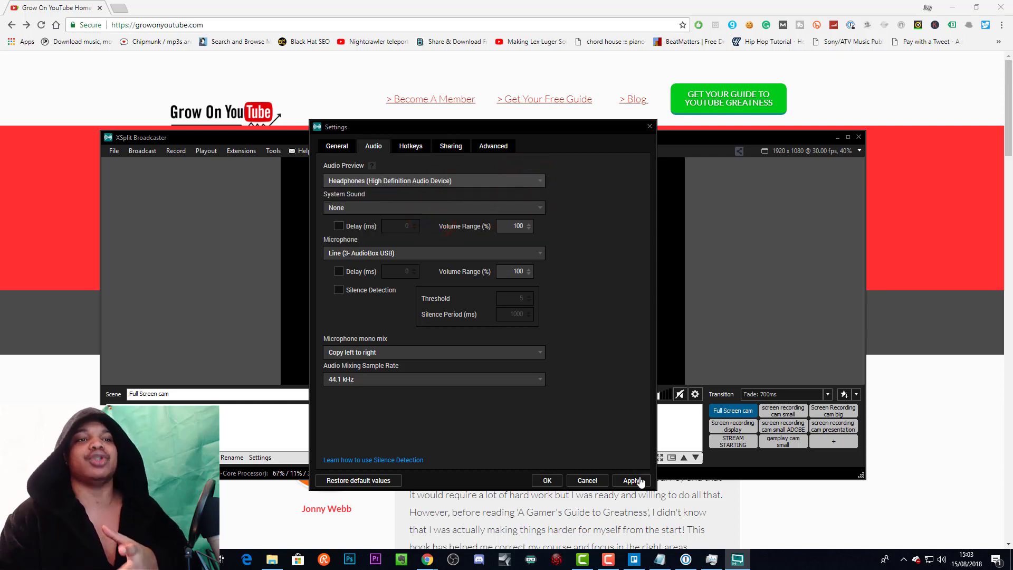
click(631, 480)
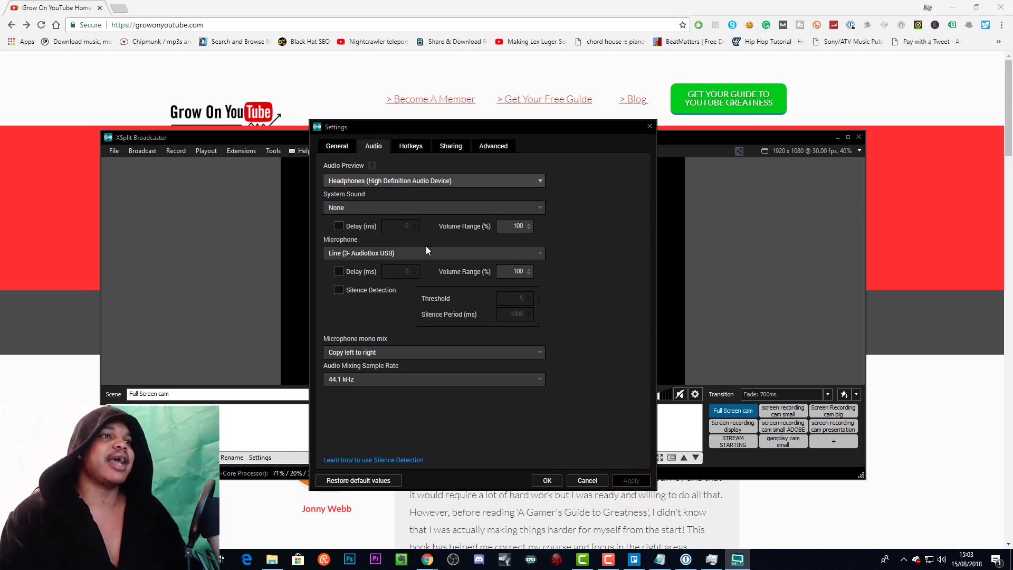
mouse_move(439, 191)
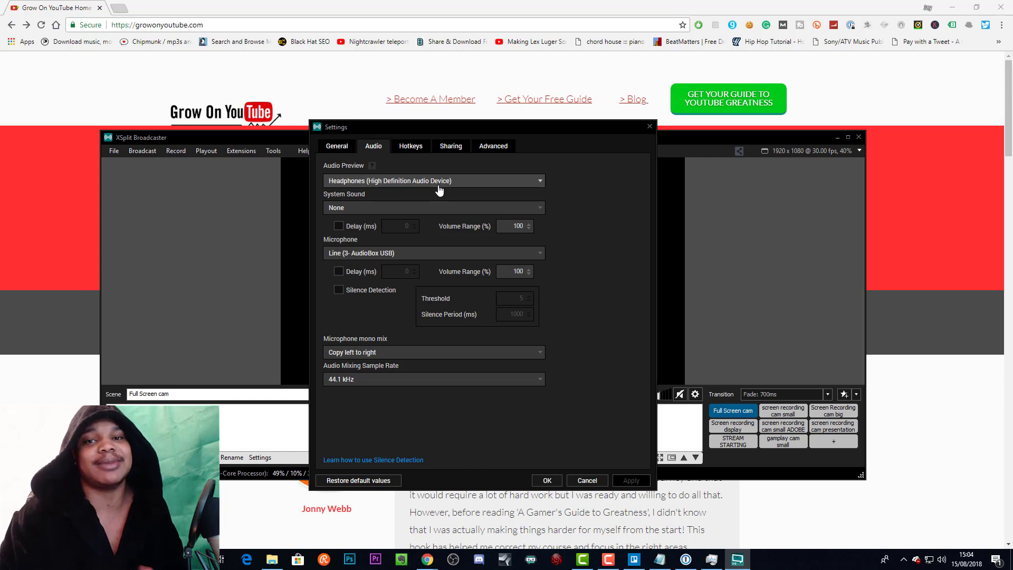
mouse_move(630, 310)
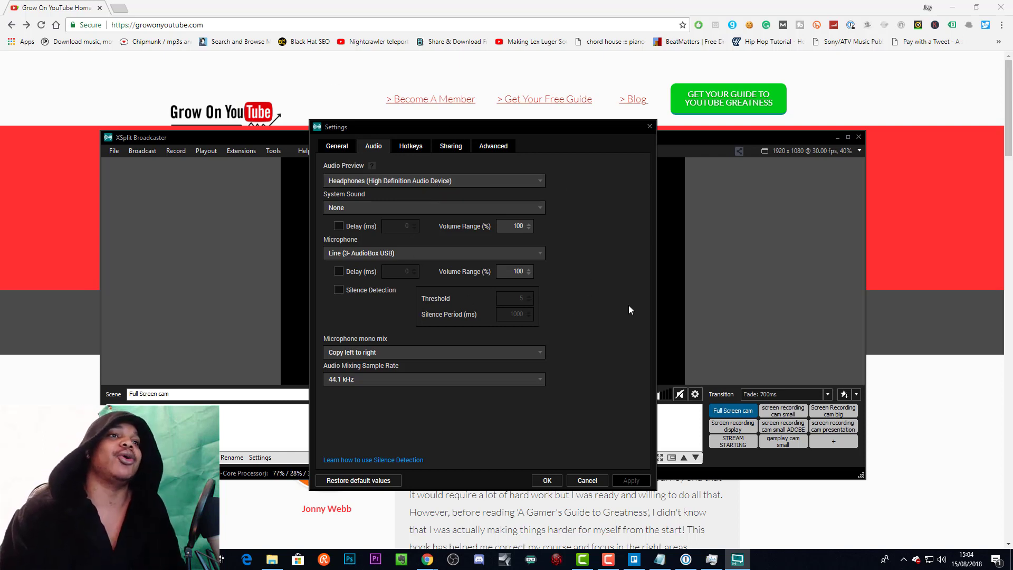
mouse_move(614, 306)
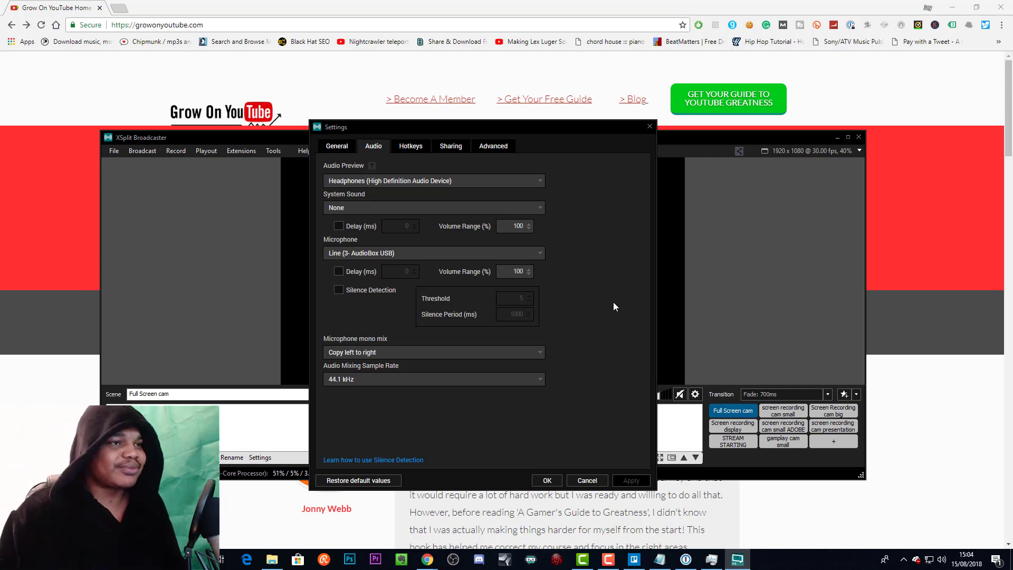
mouse_move(621, 179)
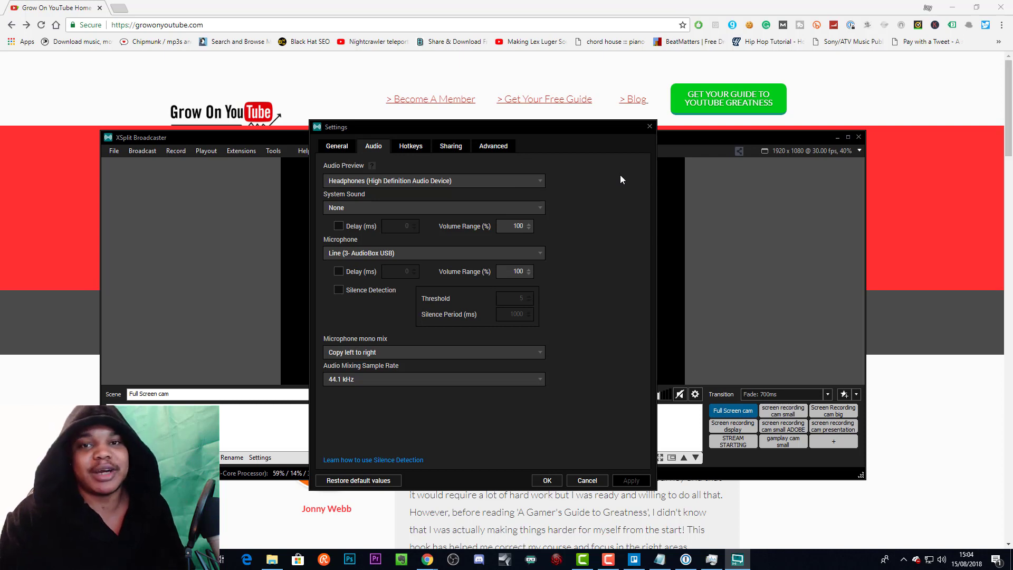
mouse_move(672, 185)
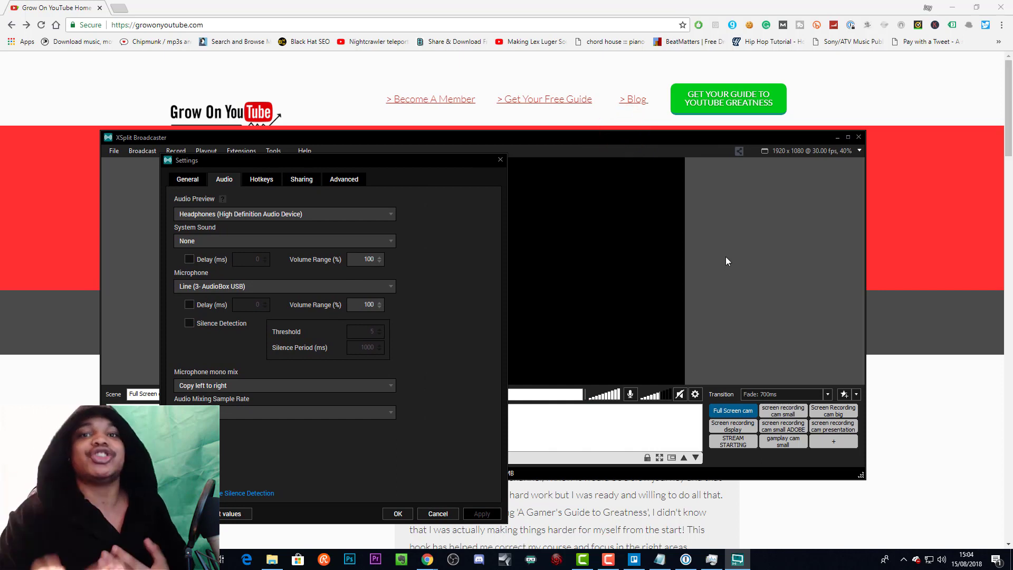
mouse_move(397, 164)
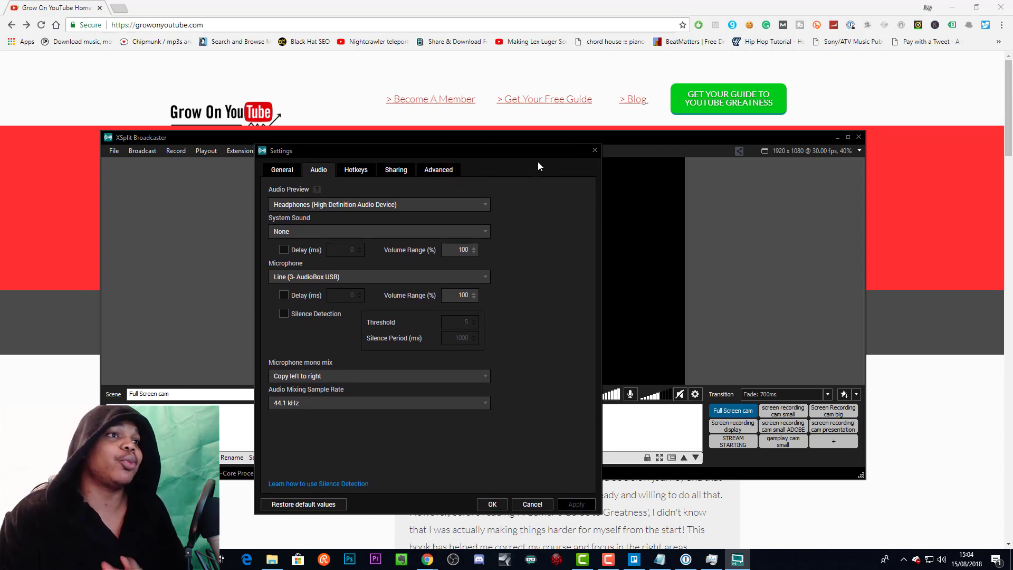
mouse_move(507, 229)
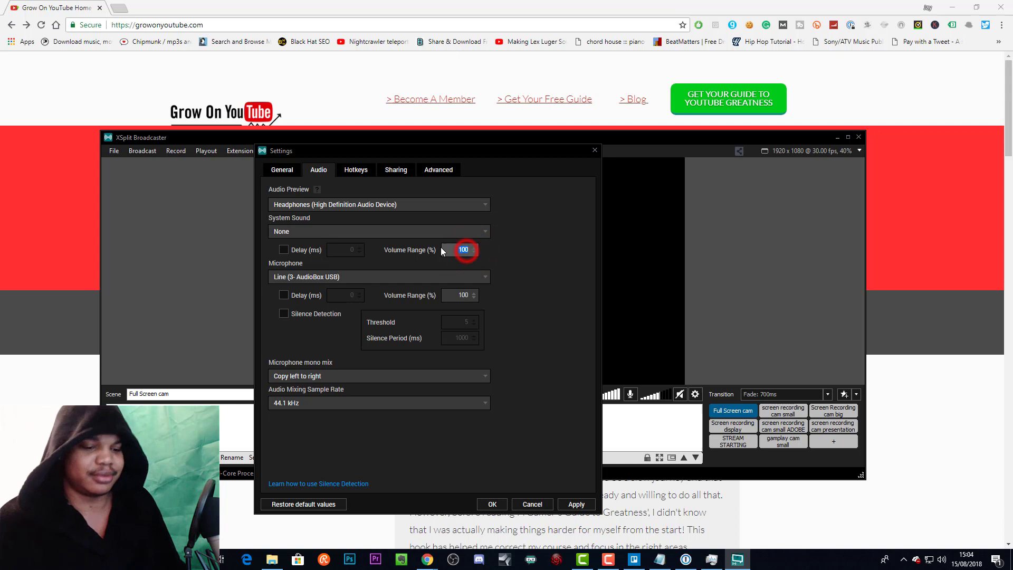
Step: Confirm the audio settings (headphones preview, 44.1 kHz, left-to-right mono) and close Settings
click(474, 247)
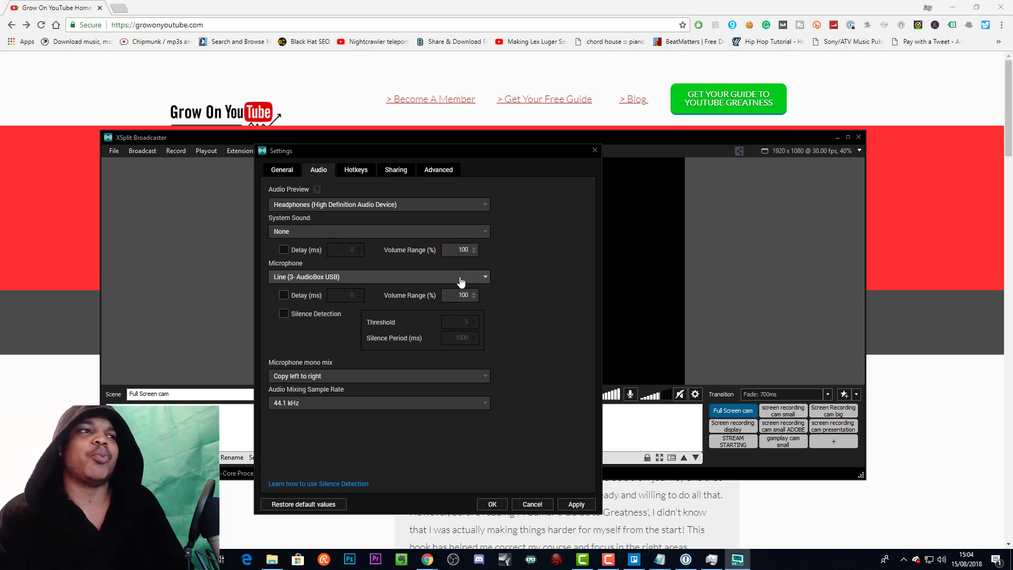
mouse_move(482, 313)
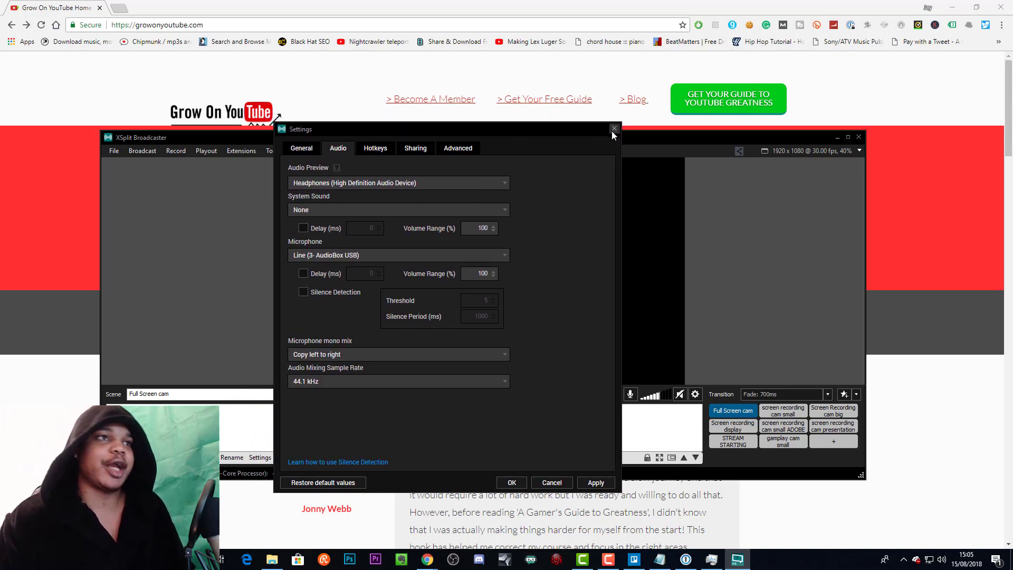
mouse_move(579, 134)
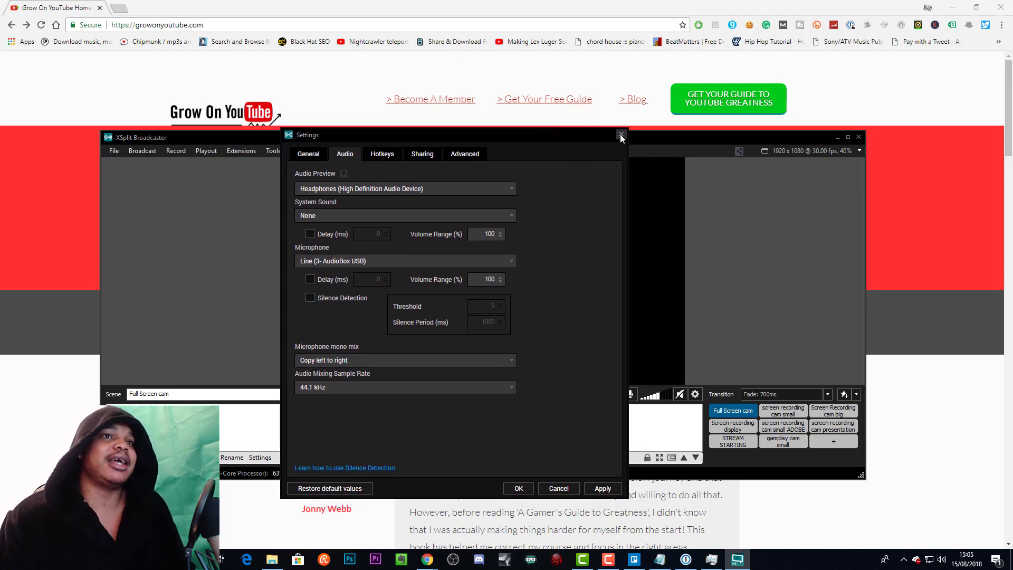
click(619, 135)
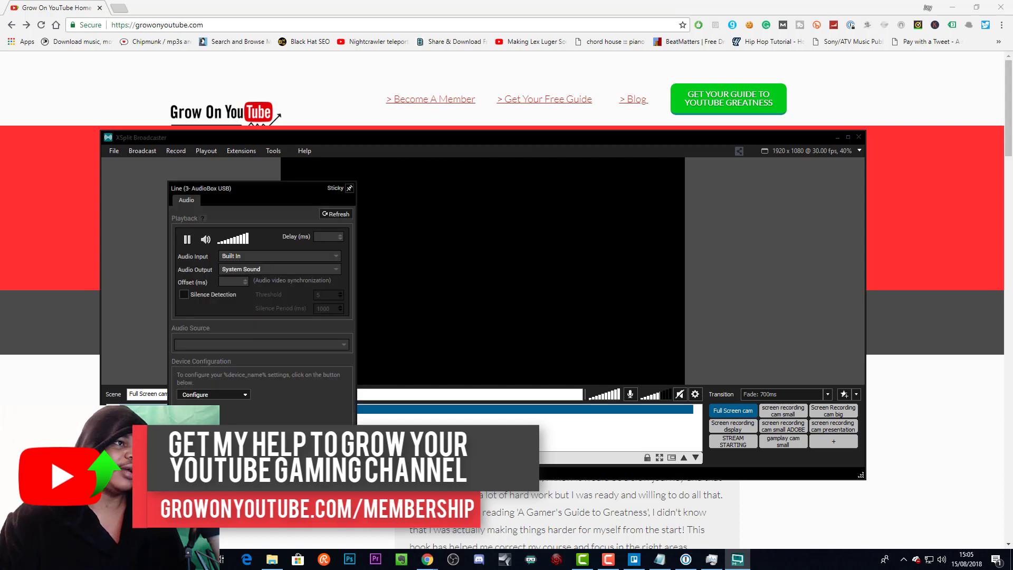
Step: Set the AudioBox USB microphone's audio output to Stream Only
click(279, 269)
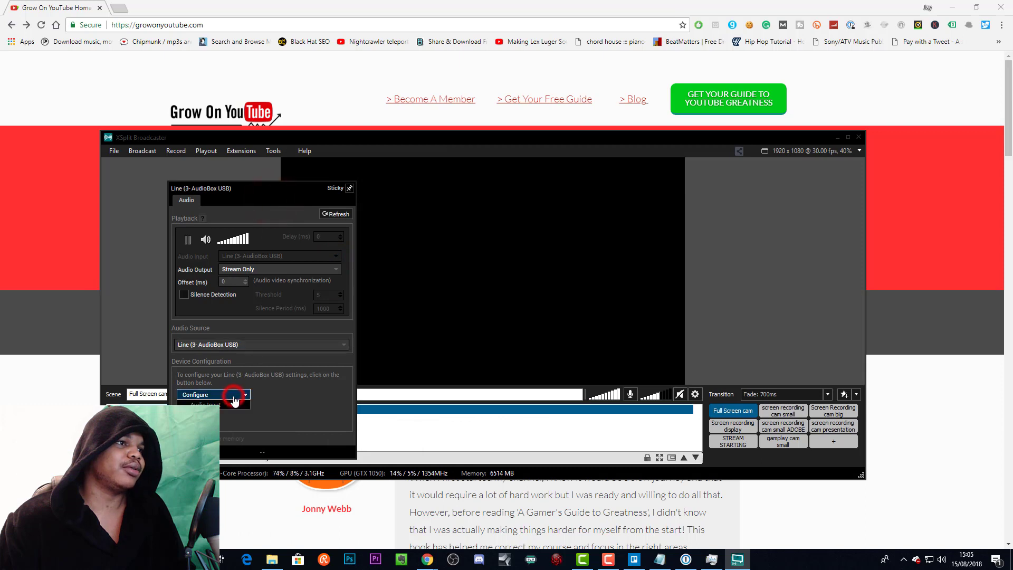
click(195, 394)
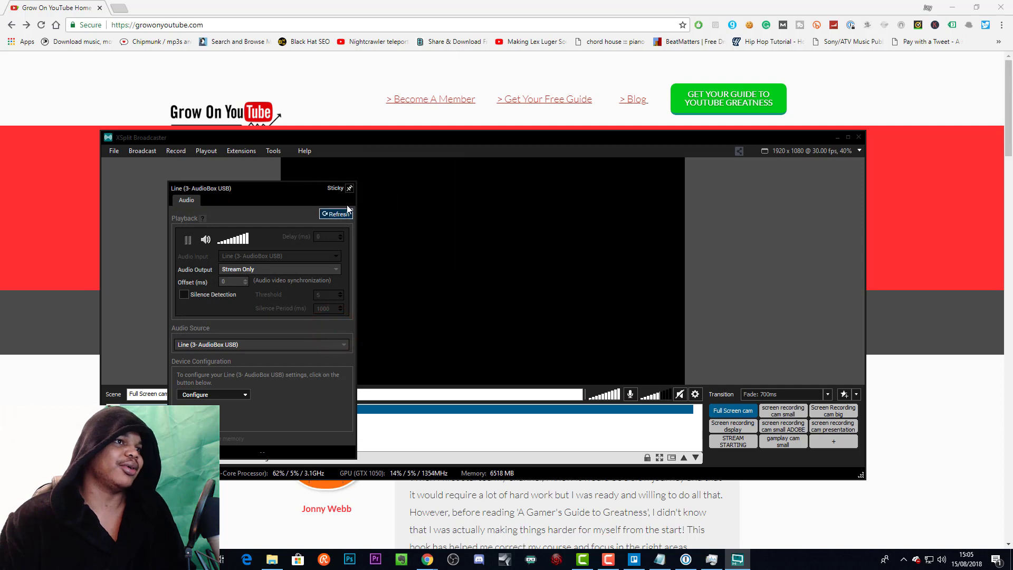
mouse_move(389, 436)
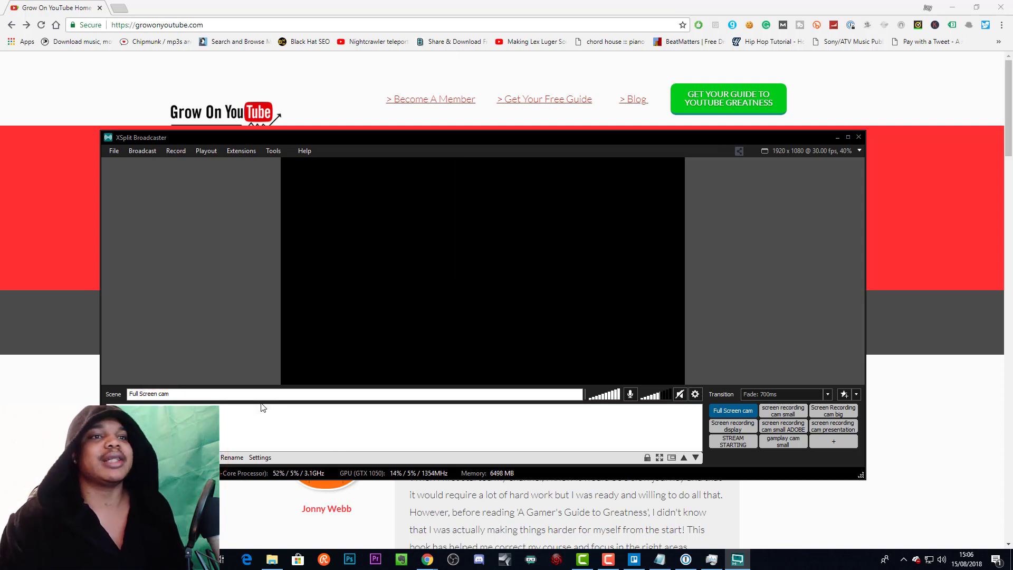
mouse_move(367, 349)
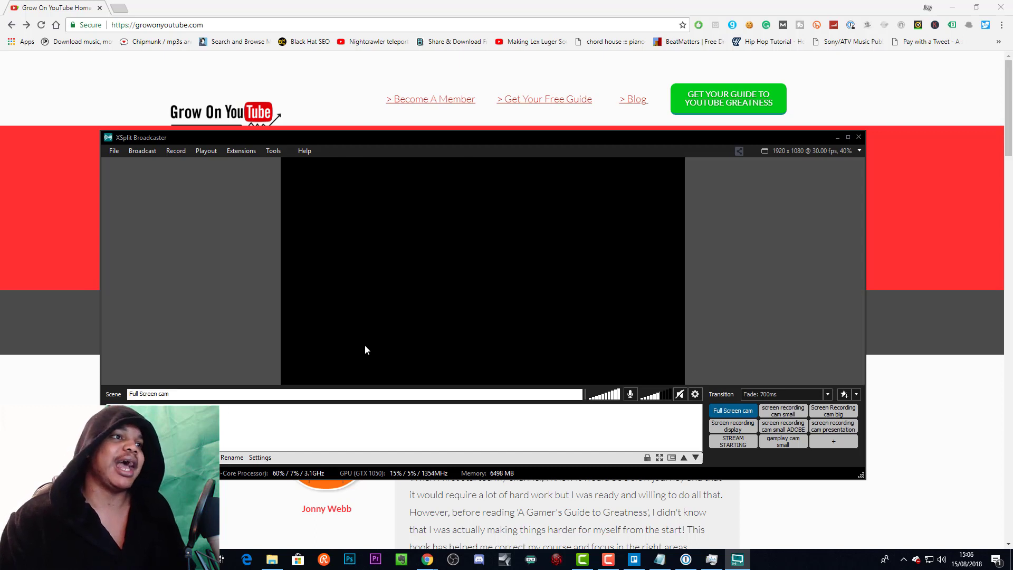
mouse_move(421, 418)
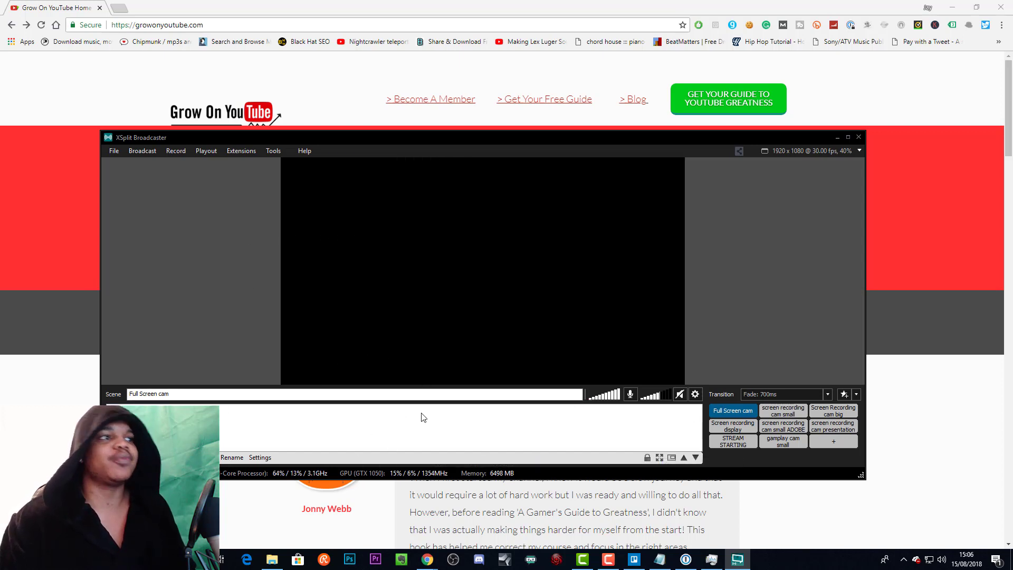
mouse_move(398, 439)
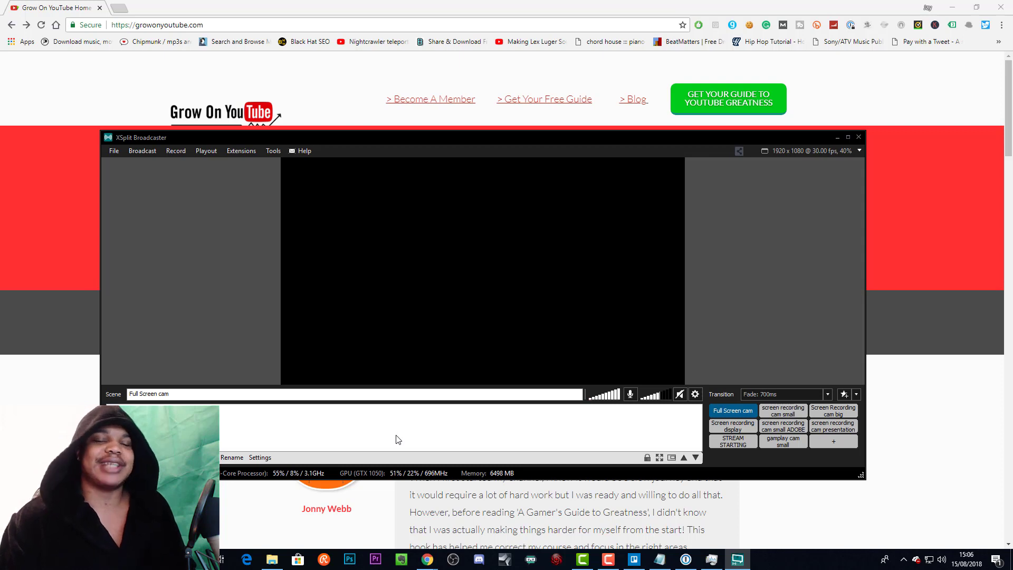
mouse_move(246, 239)
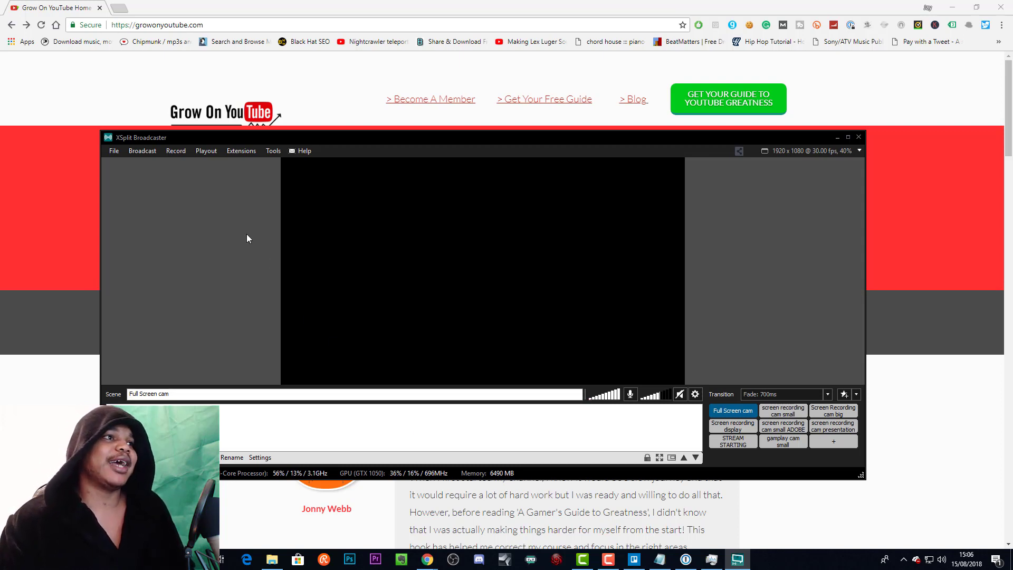
click(175, 151)
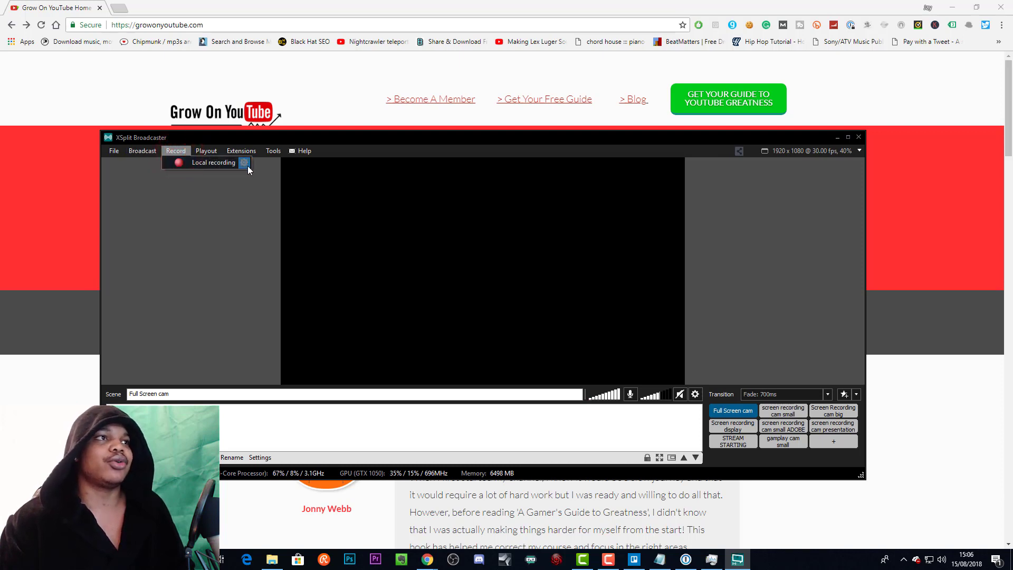
mouse_move(175, 151)
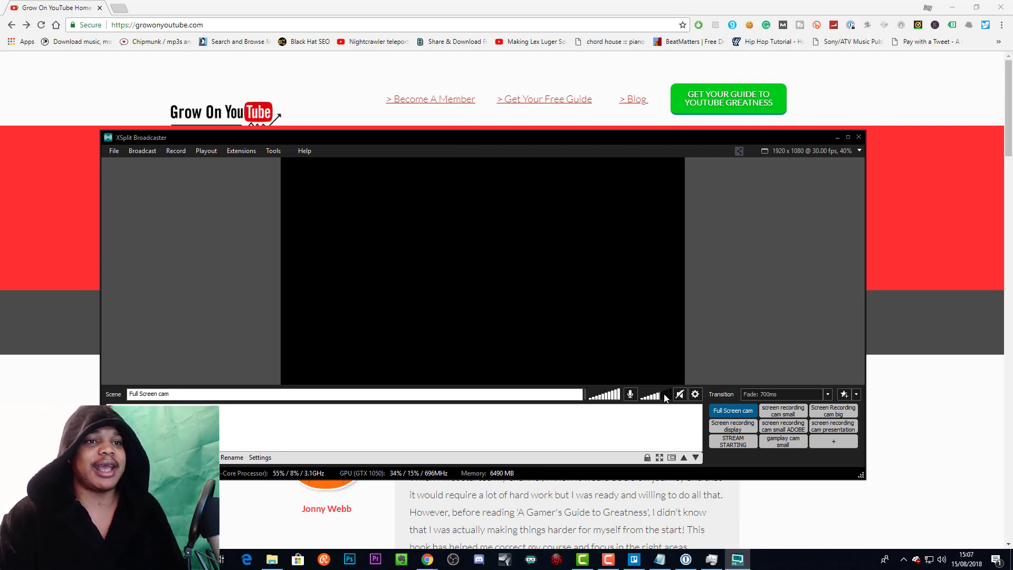
mouse_move(628, 394)
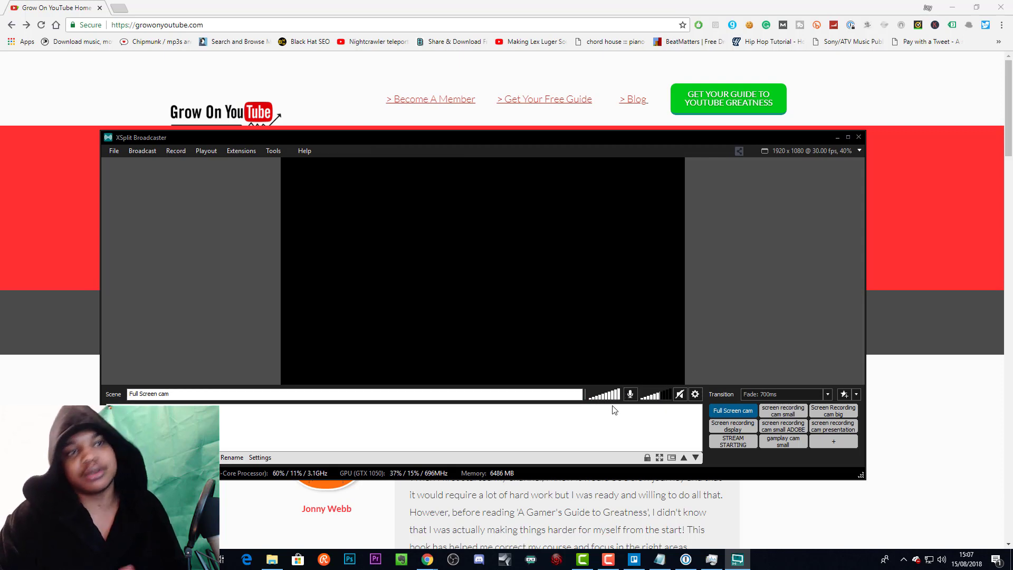
mouse_move(646, 419)
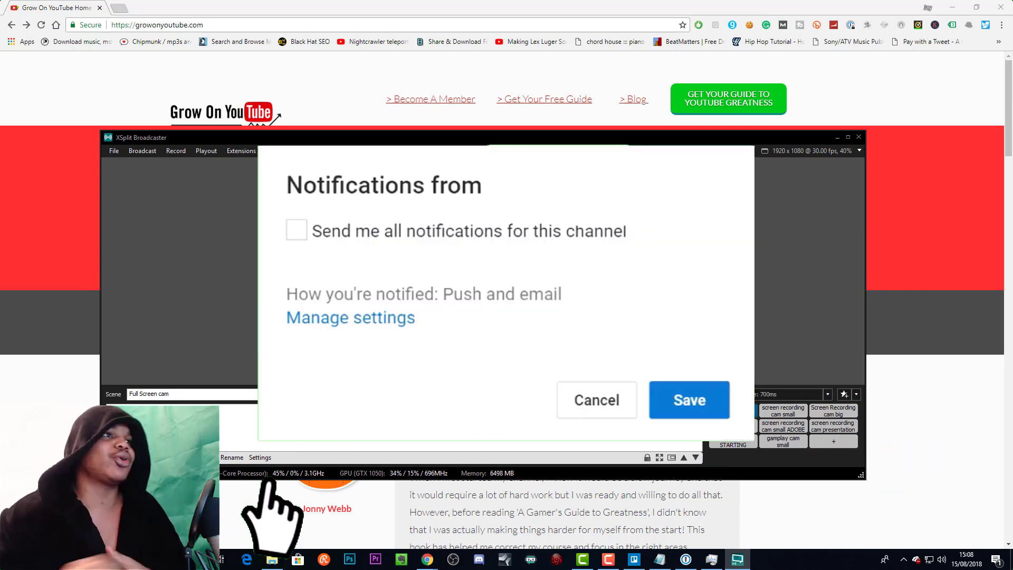
click(295, 231)
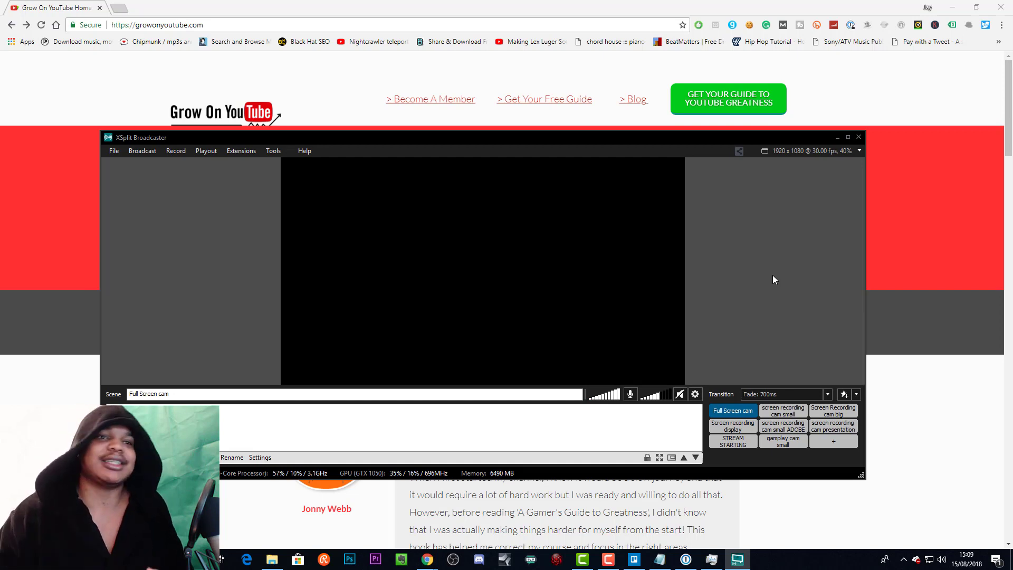
Step: Unmute the audio preview from the speaker icon beside the microphone meter
click(681, 393)
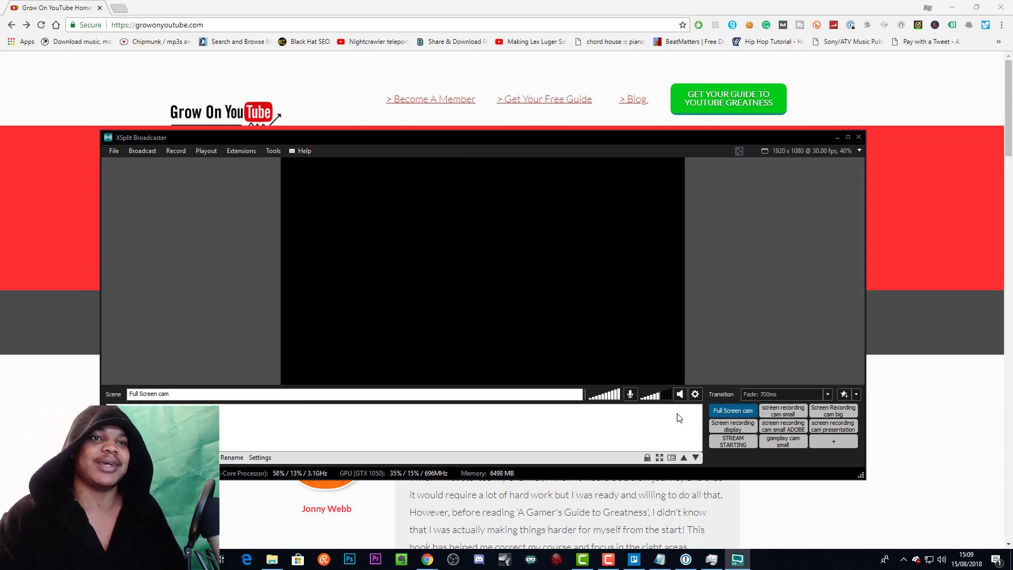
mouse_move(680, 394)
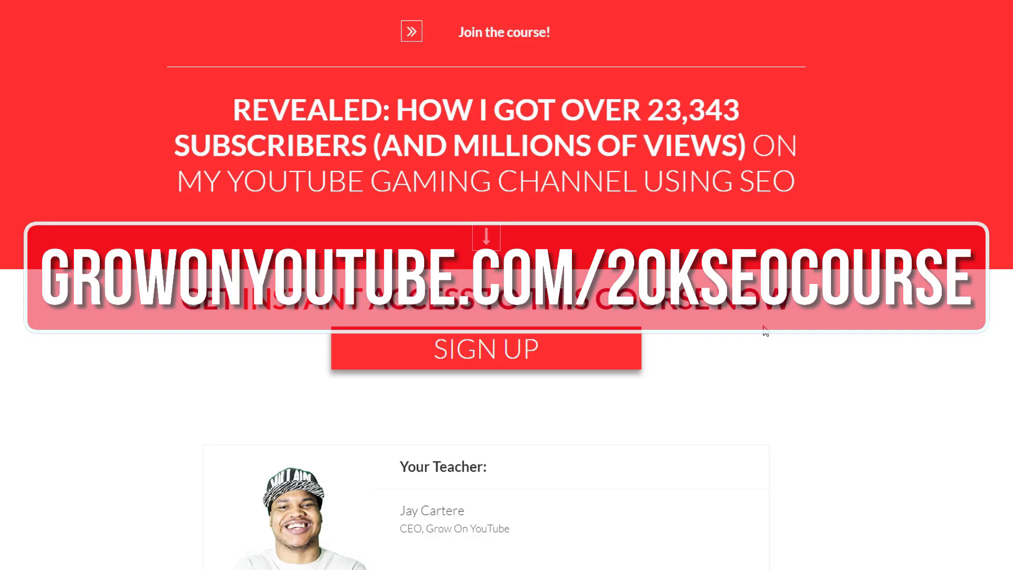
scroll(down, 3)
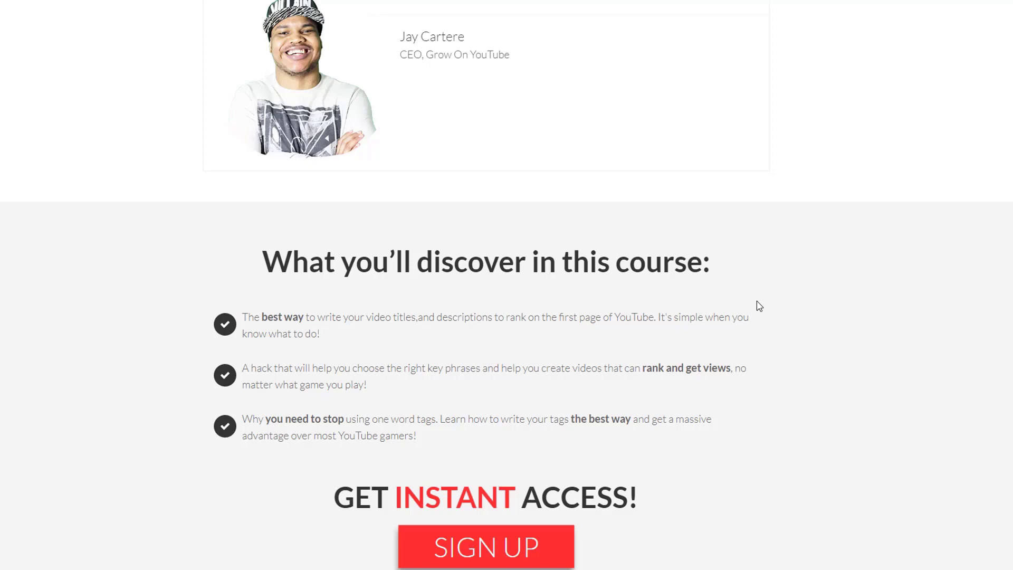
mouse_move(763, 304)
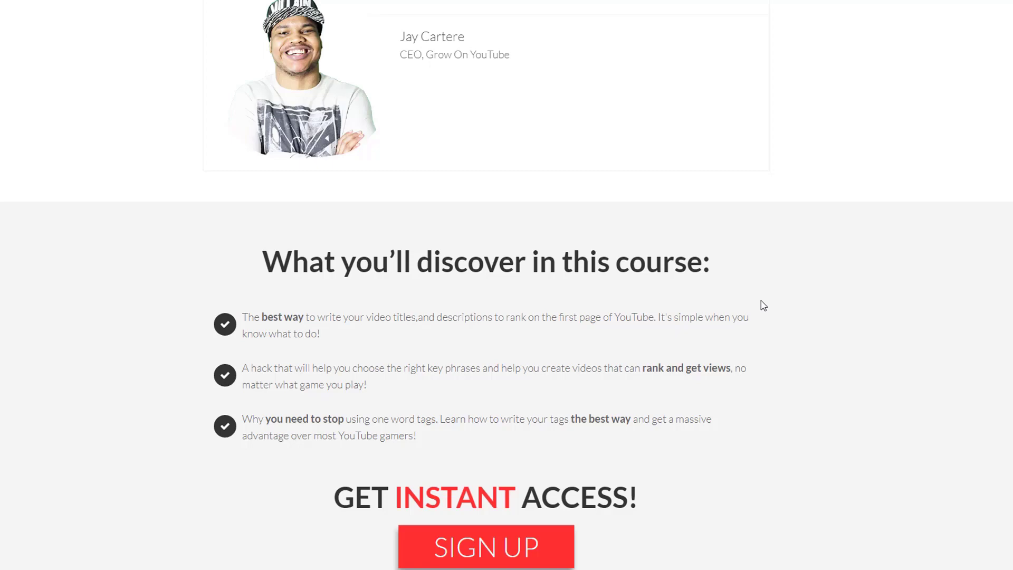
scroll(up, 3)
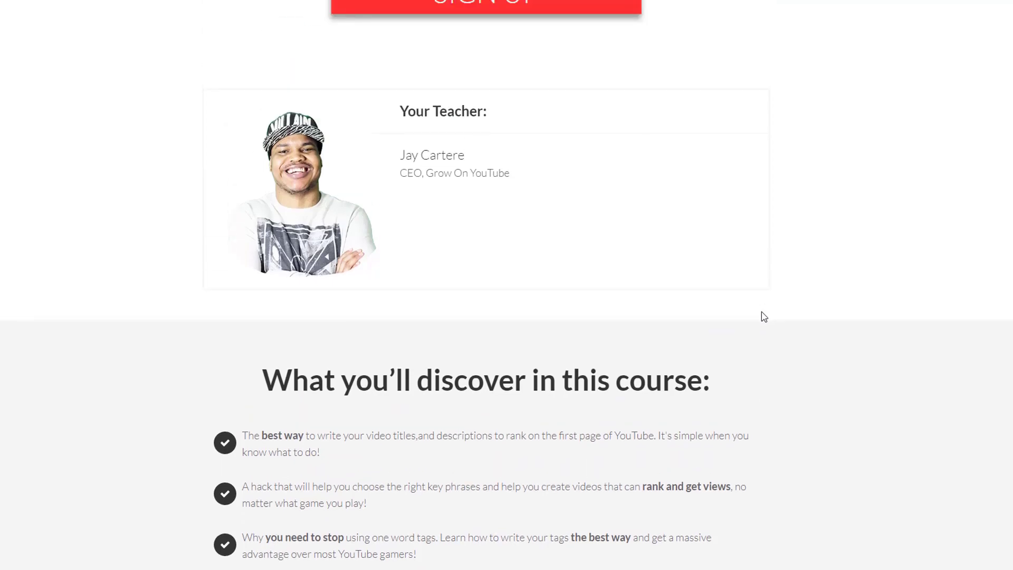